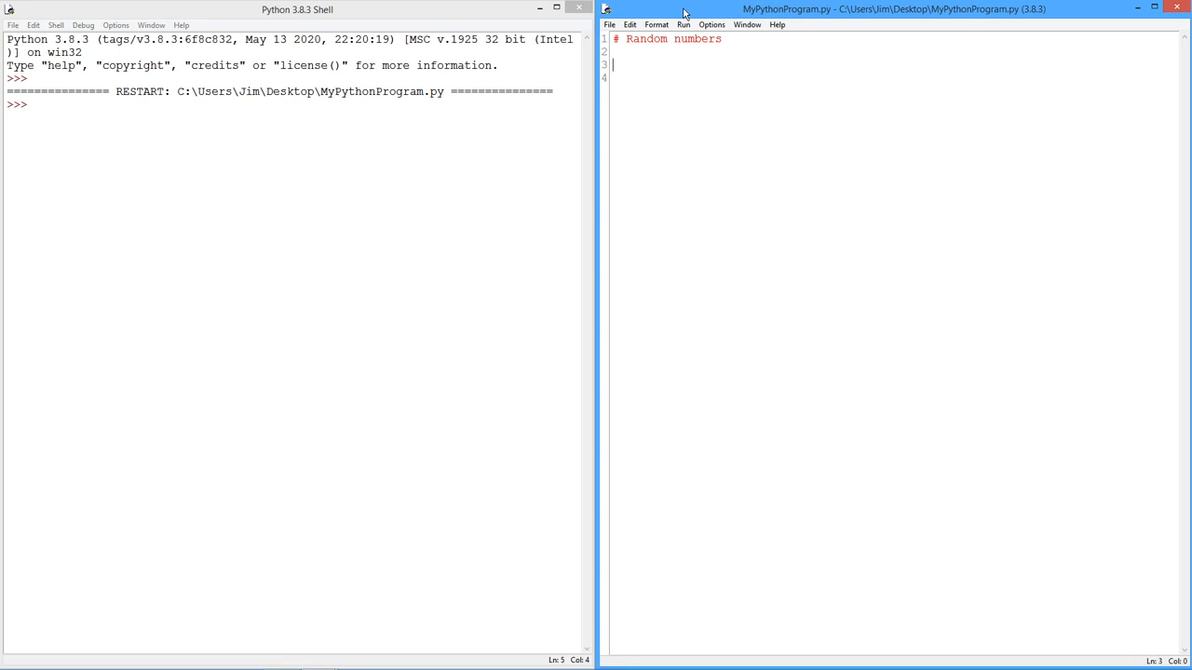
pyautogui.moveTo(689, 13)
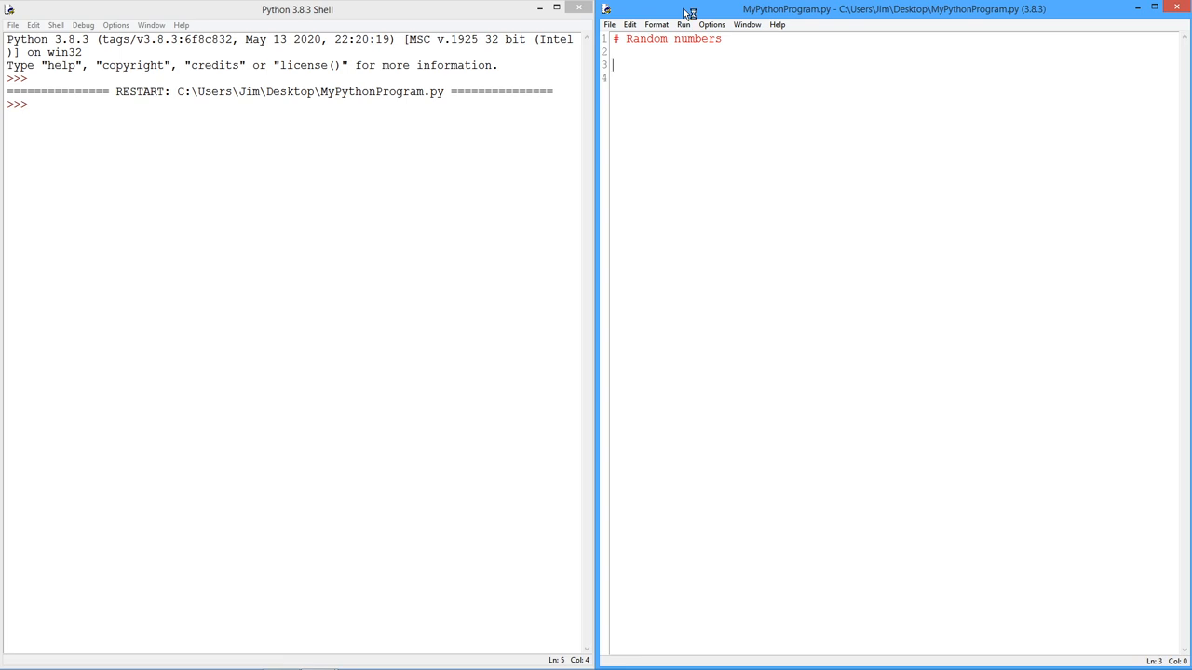
# Step: Type 'import random' and the assignment x = random.random() into the script
pyautogui.write('import rand')
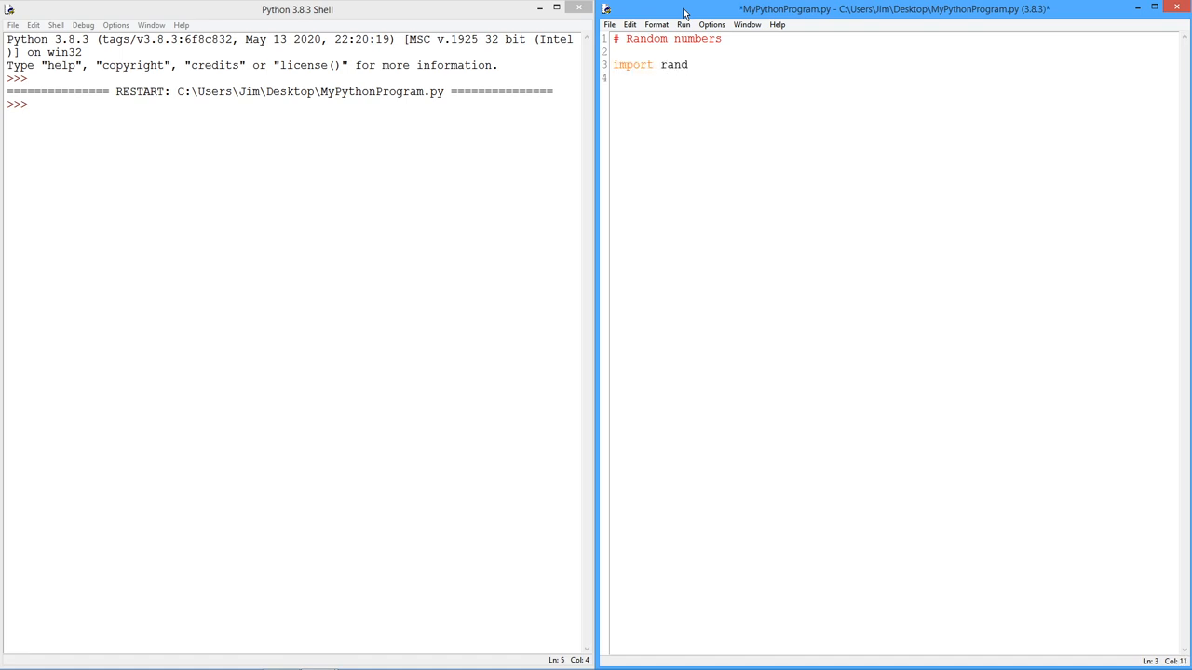
pyautogui.write('om')
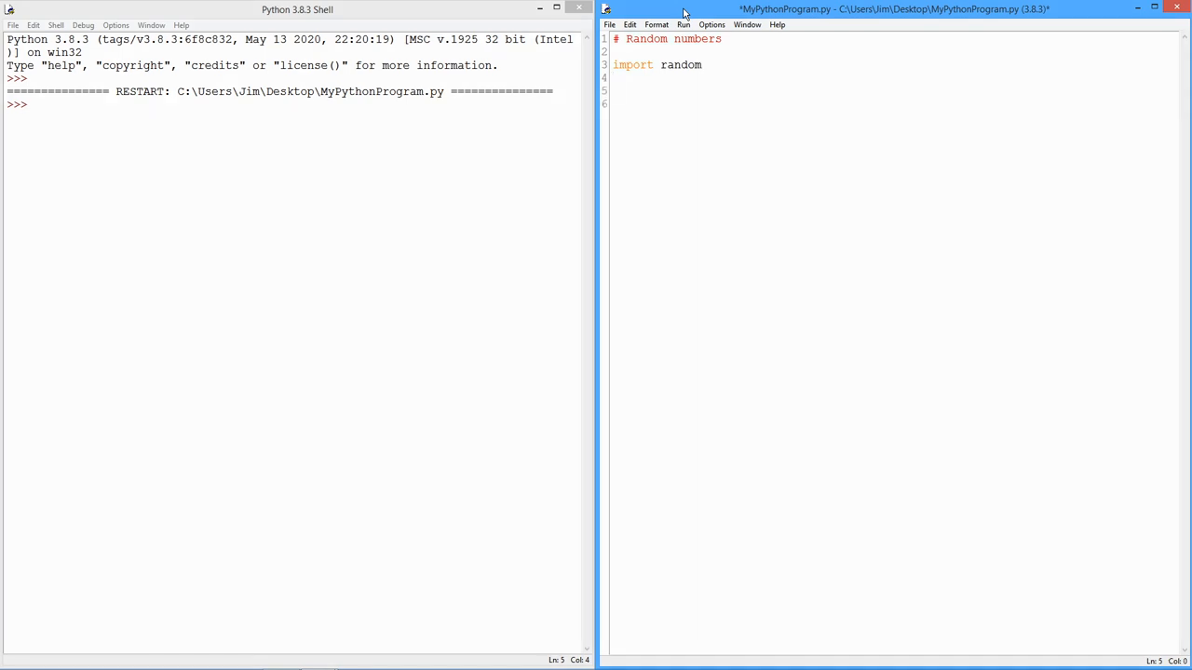
pyautogui.write('random')
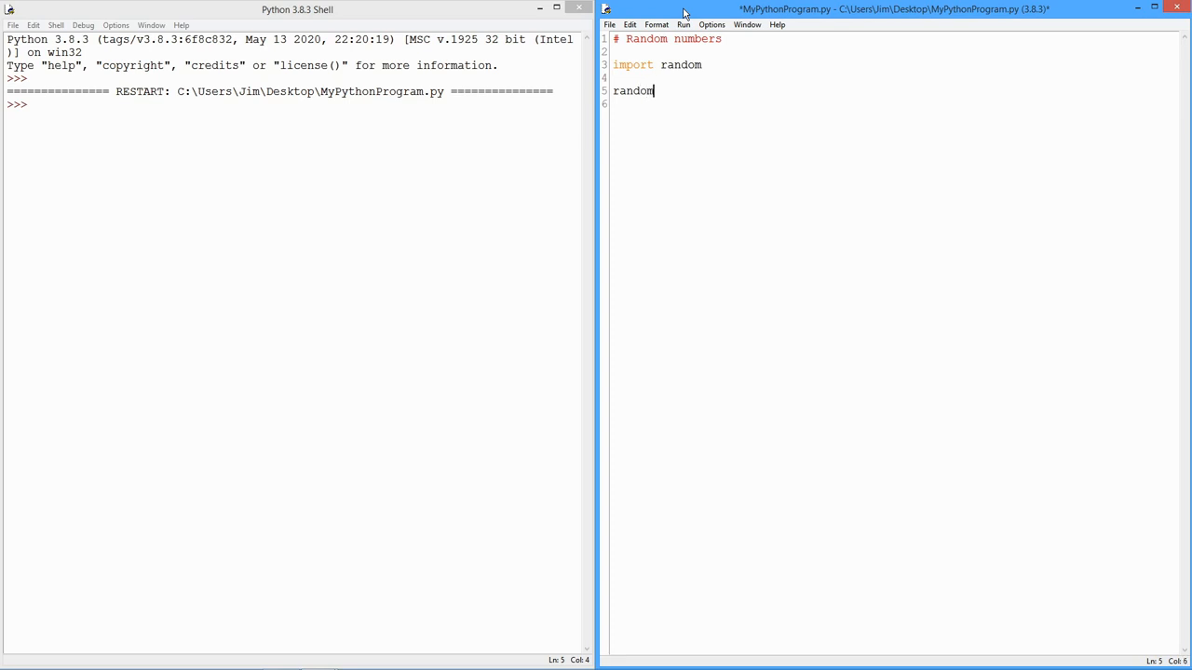
pyautogui.write('.ra')
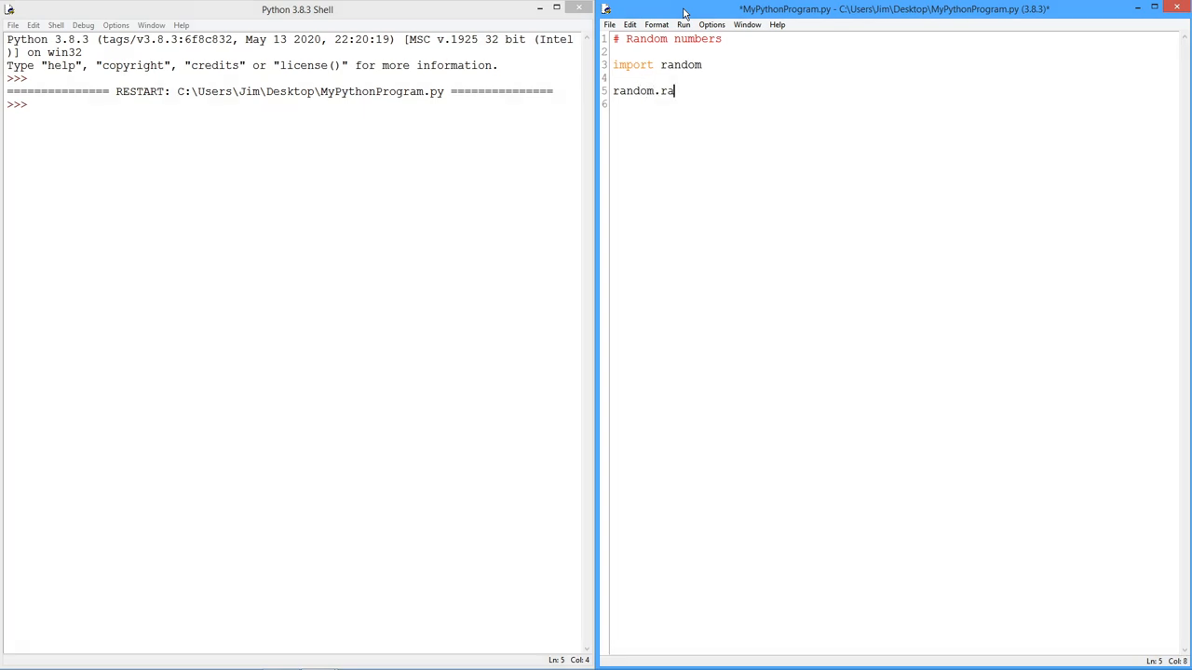
pyautogui.write('dom')
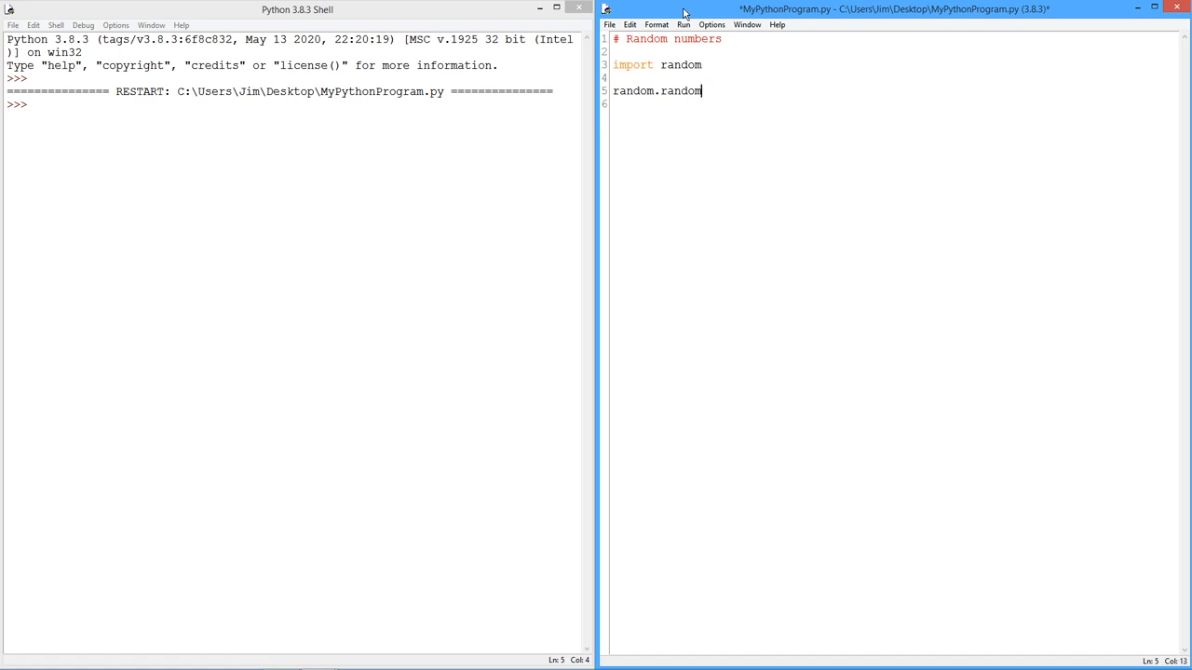
pyautogui.write('()')
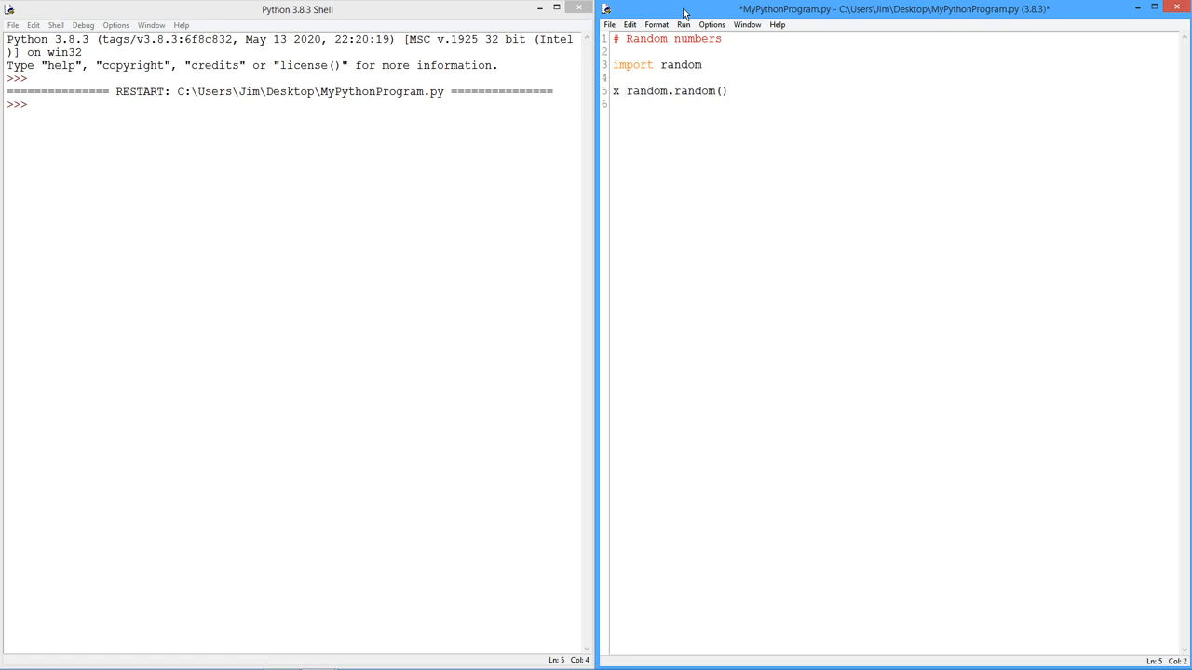
pyautogui.write('=')
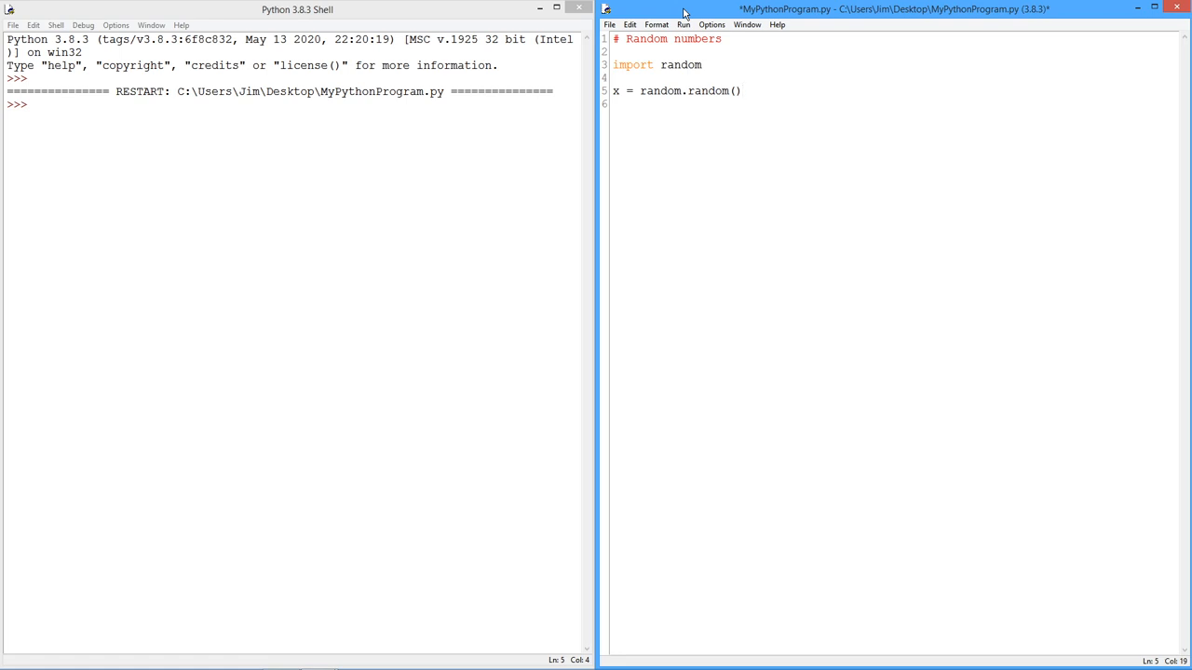
# Step: Add the loop header 'for i in range(20):' above the assignment line
pyautogui.click(741, 90)
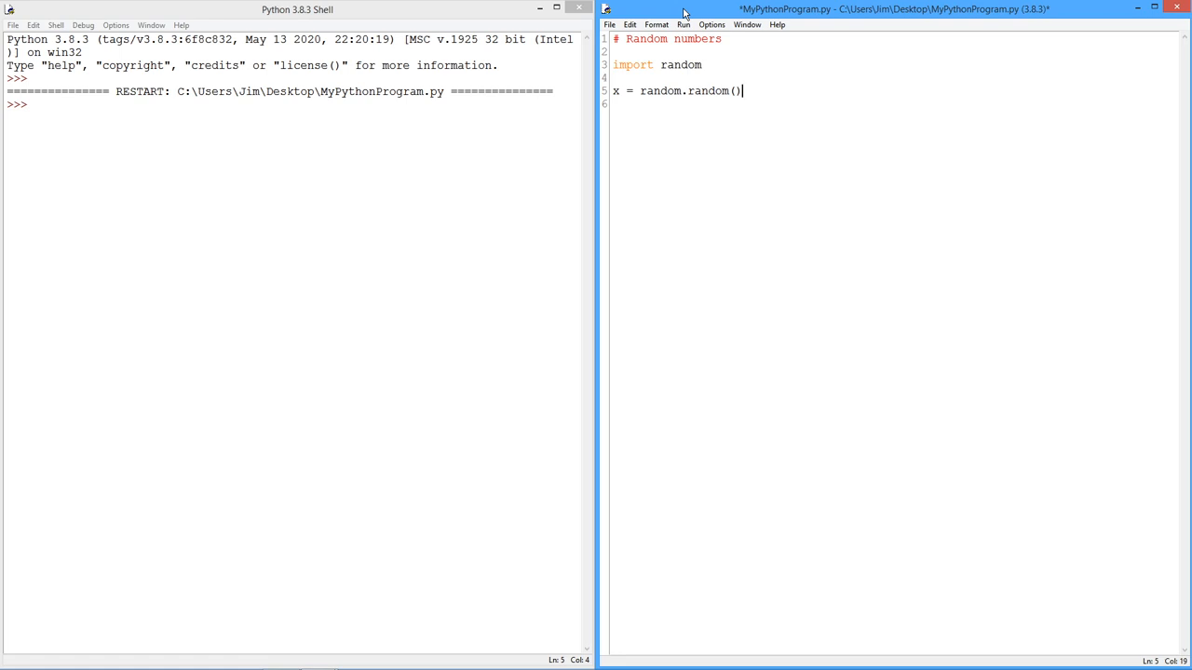
pyautogui.click(613, 77)
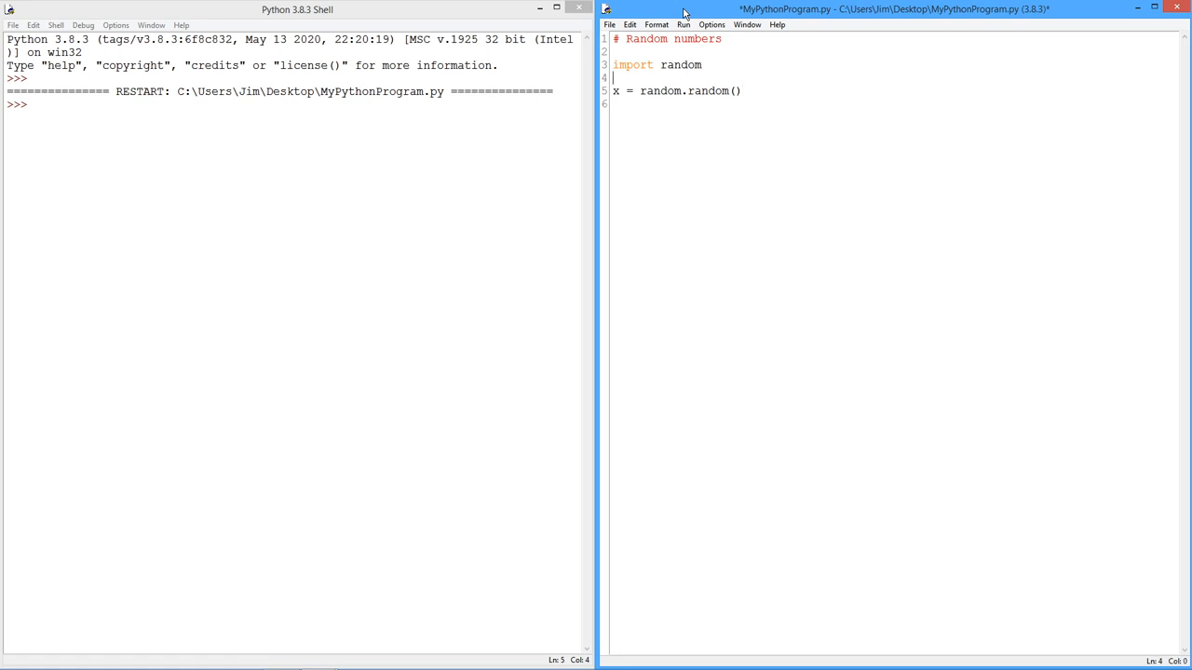
pyautogui.press('Return')
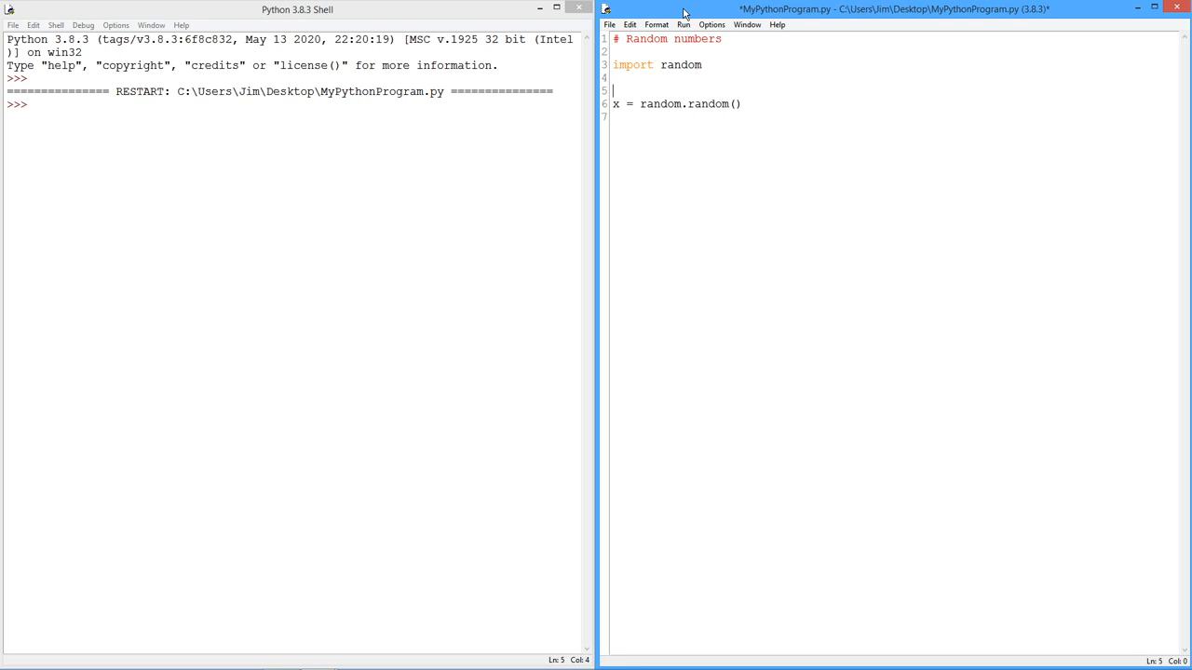
pyautogui.write('for')
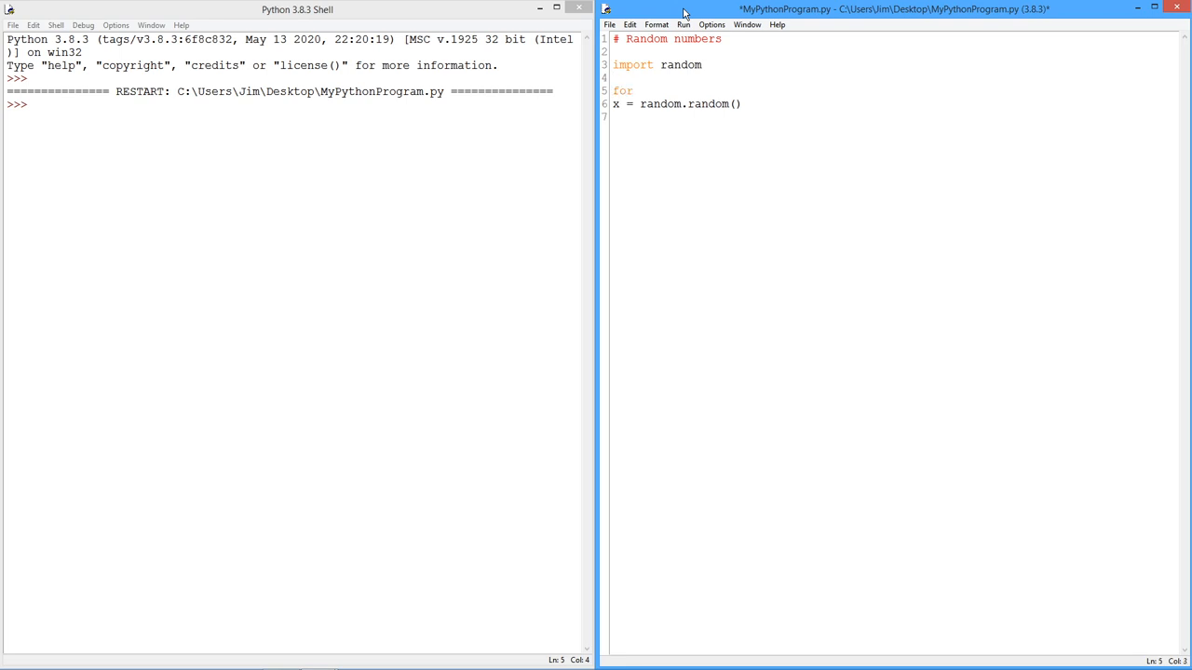
pyautogui.write('i in ran')
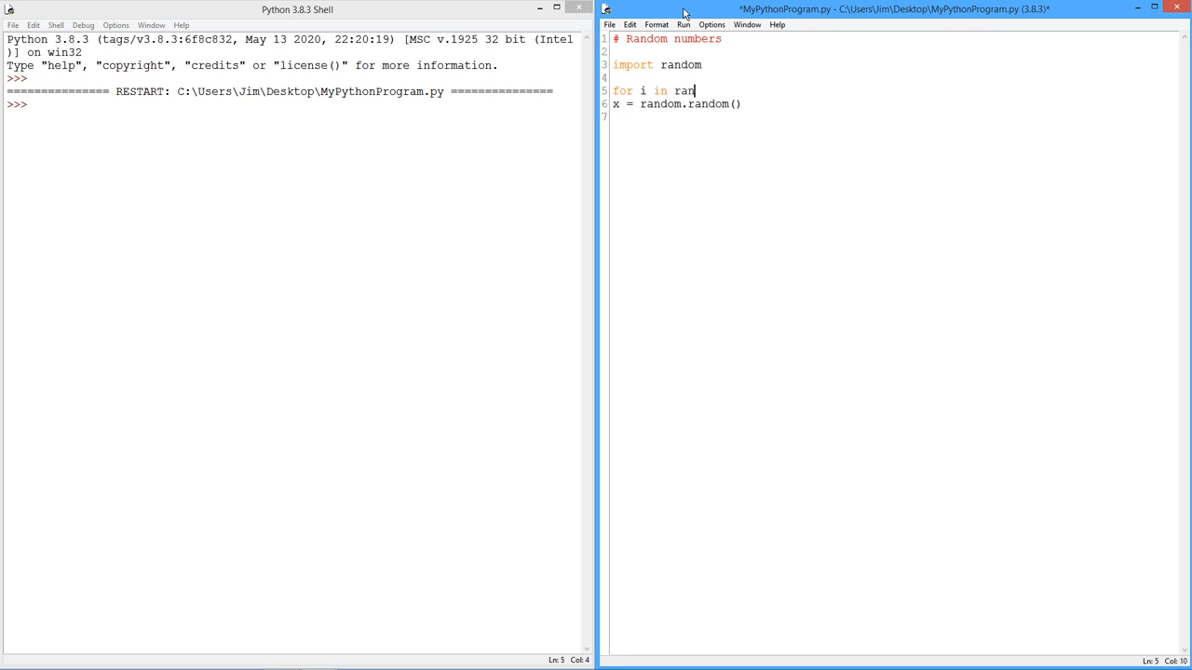
pyautogui.write('ge(')
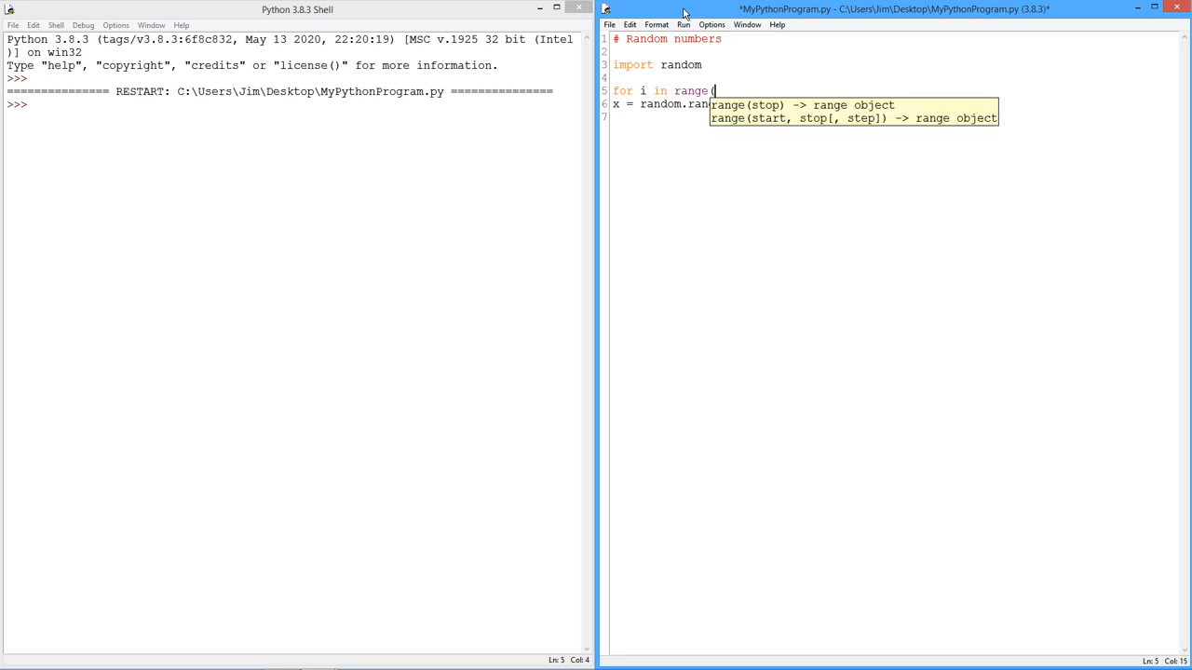
pyautogui.write('20)')
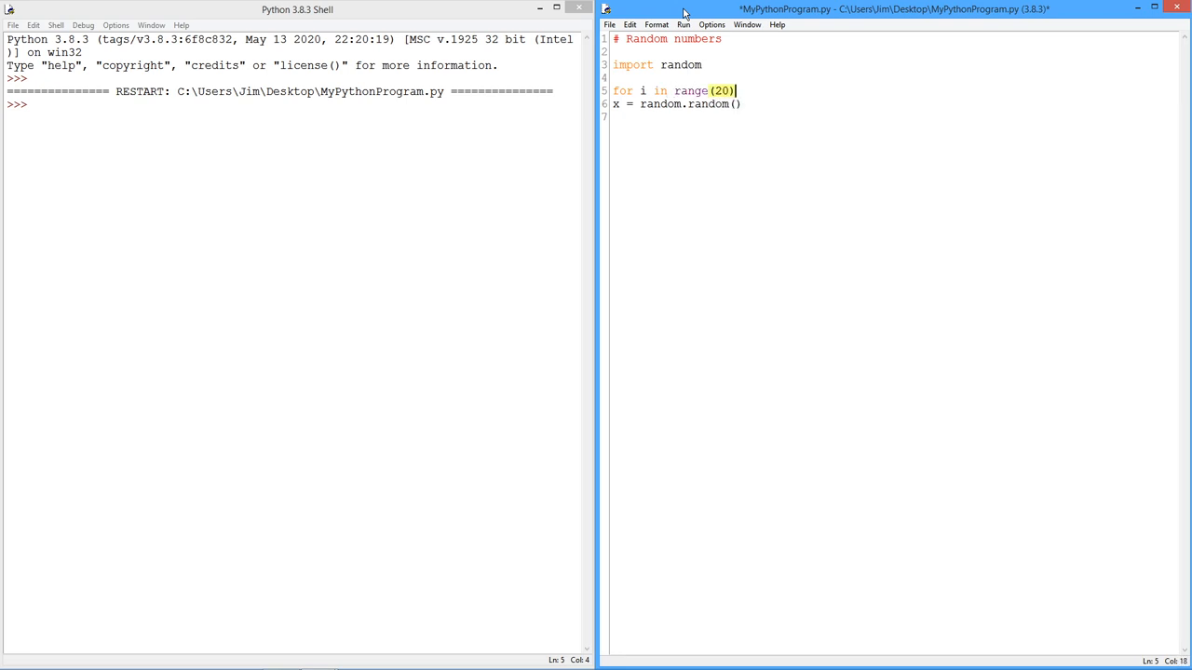
pyautogui.write(':')
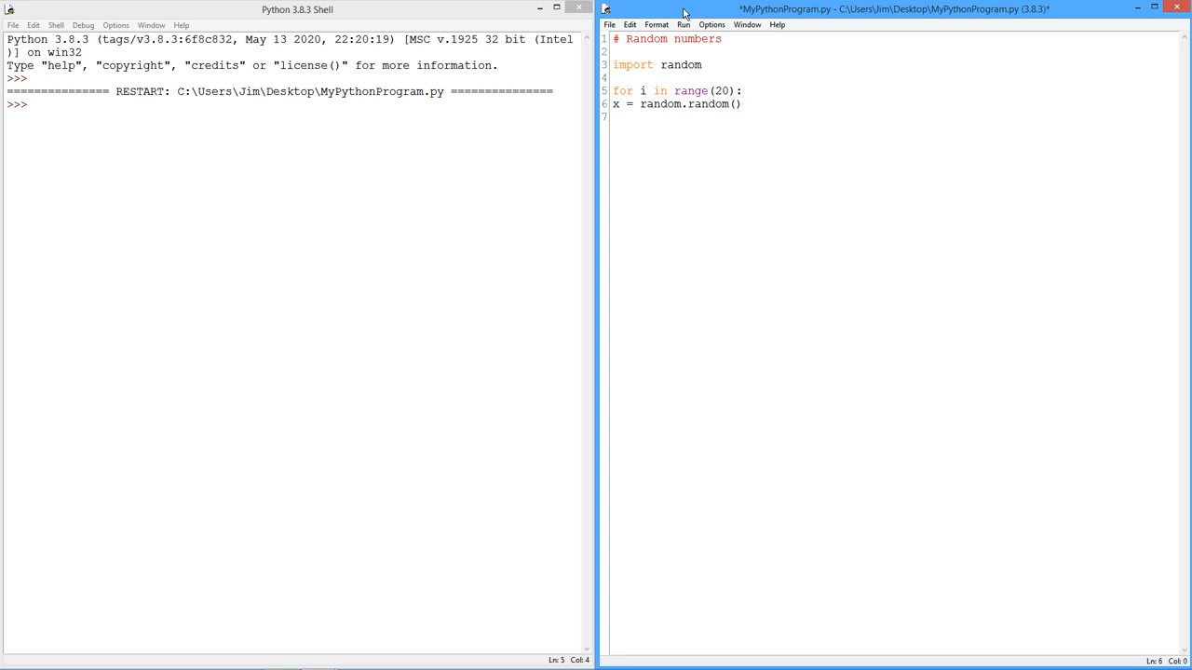
# Step: Indent the assignment into the loop body and add print(x) after it
pyautogui.press('Tab')
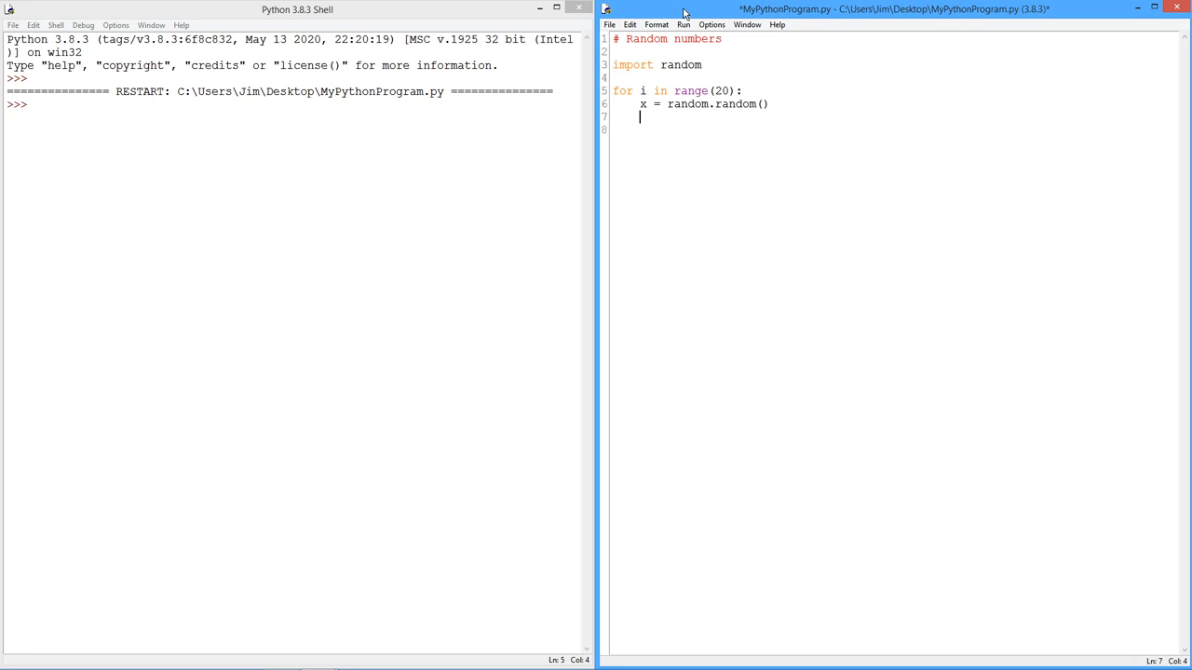
pyautogui.write('print')
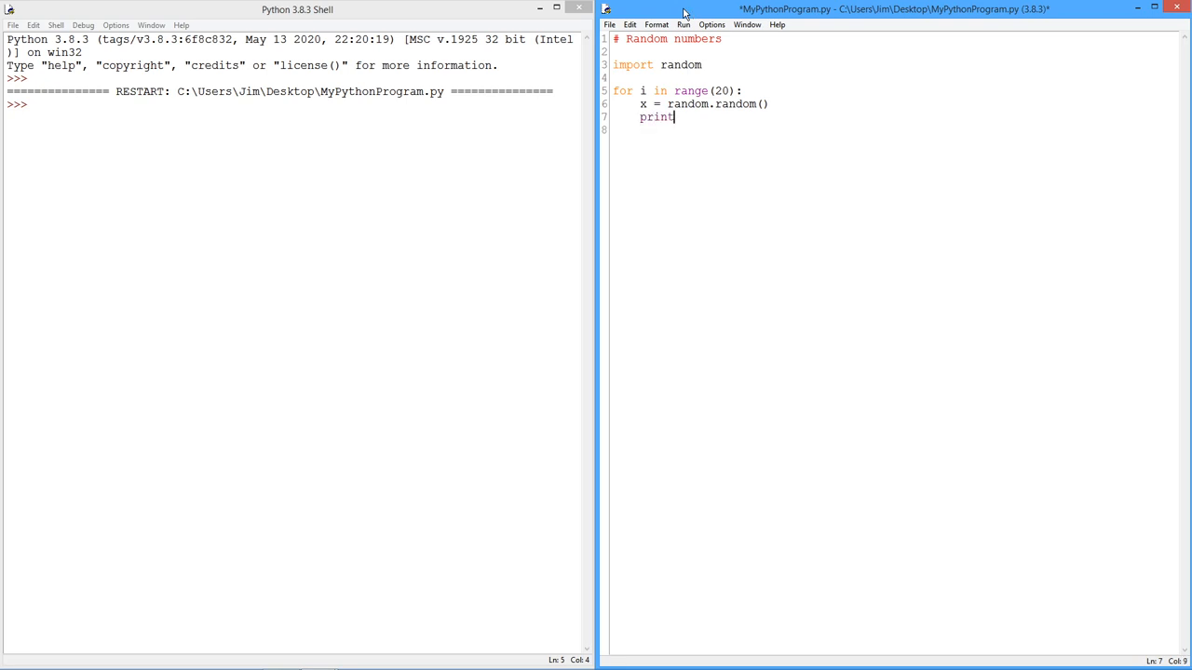
pyautogui.write('(x)')
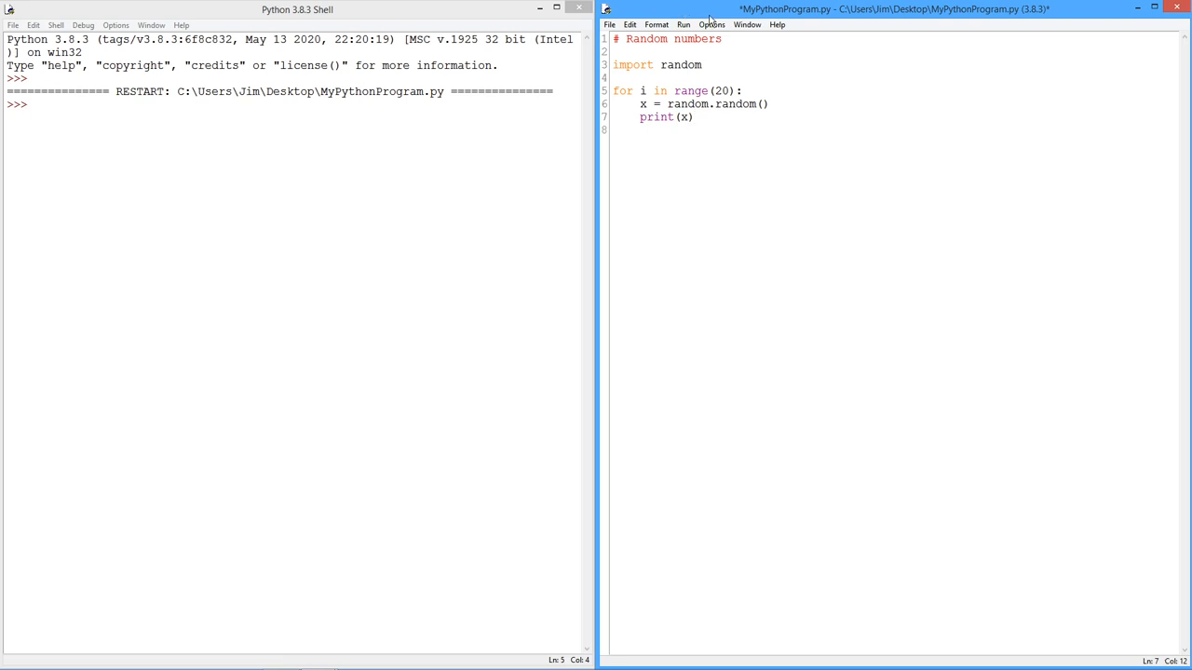
# Step: Run the script, review twenty random decimals in the Shell, and return to the editor
pyautogui.click(655, 24)
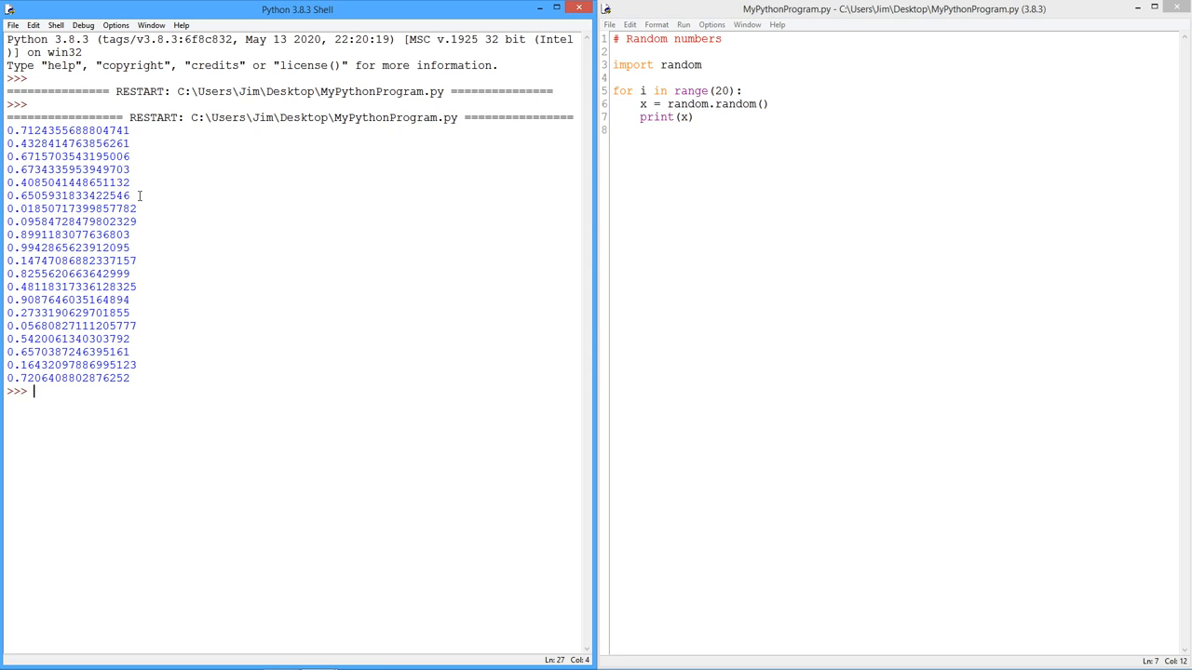
pyautogui.moveTo(248, 215)
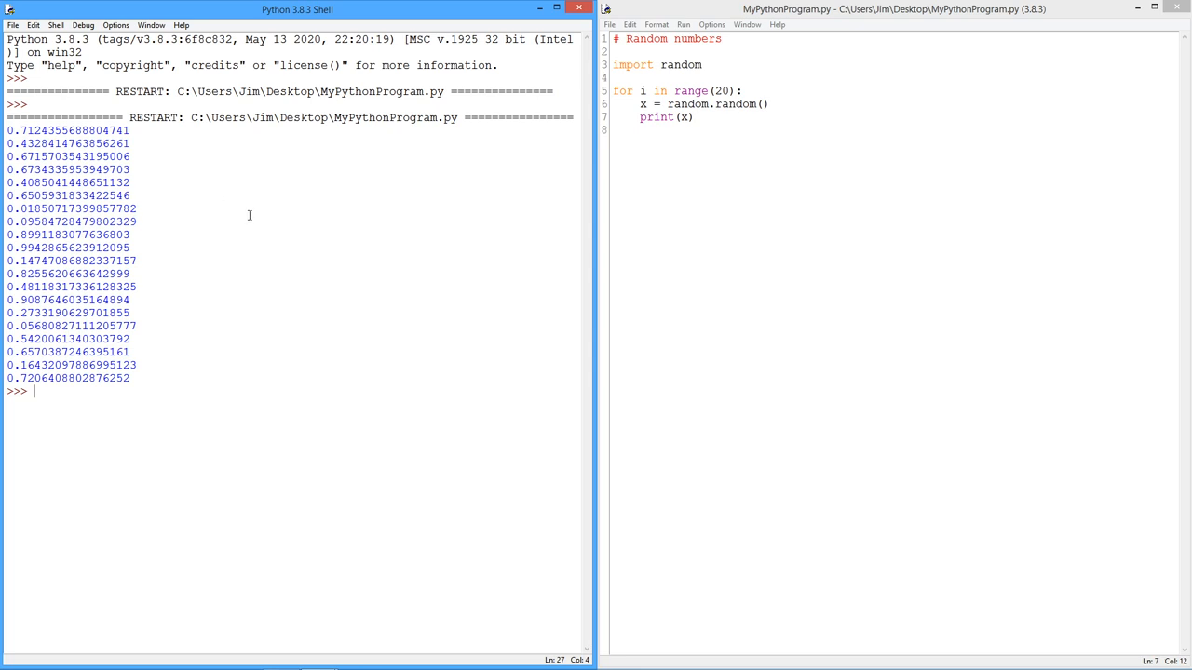
pyautogui.moveTo(127, 239)
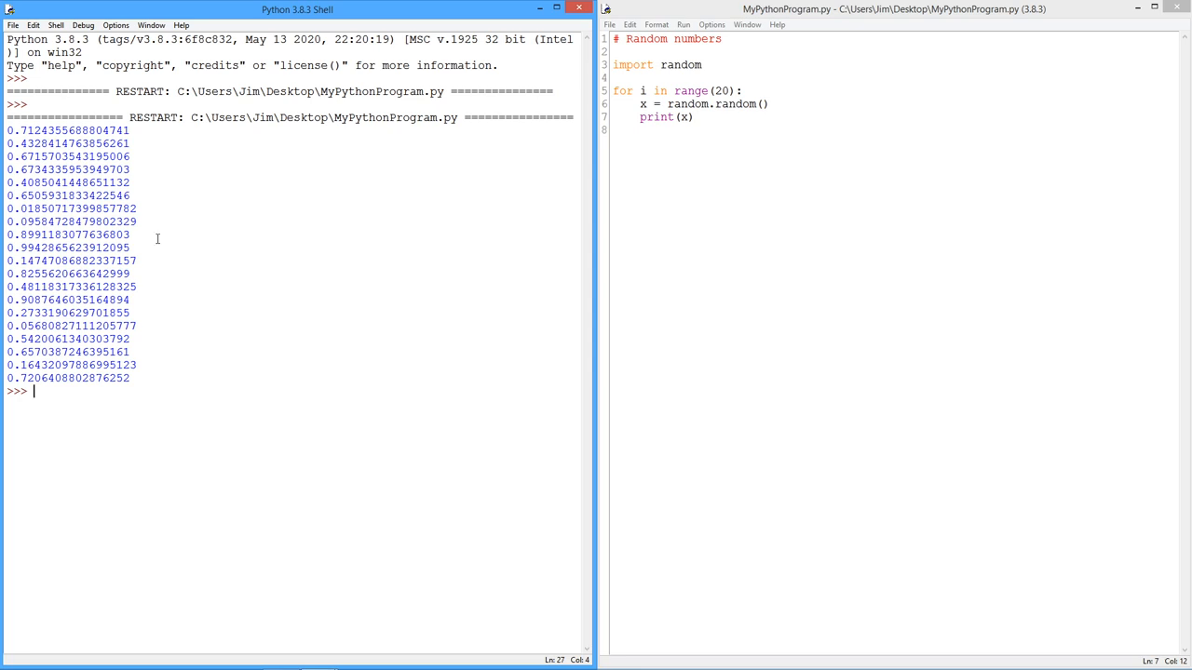
pyautogui.moveTo(143, 268)
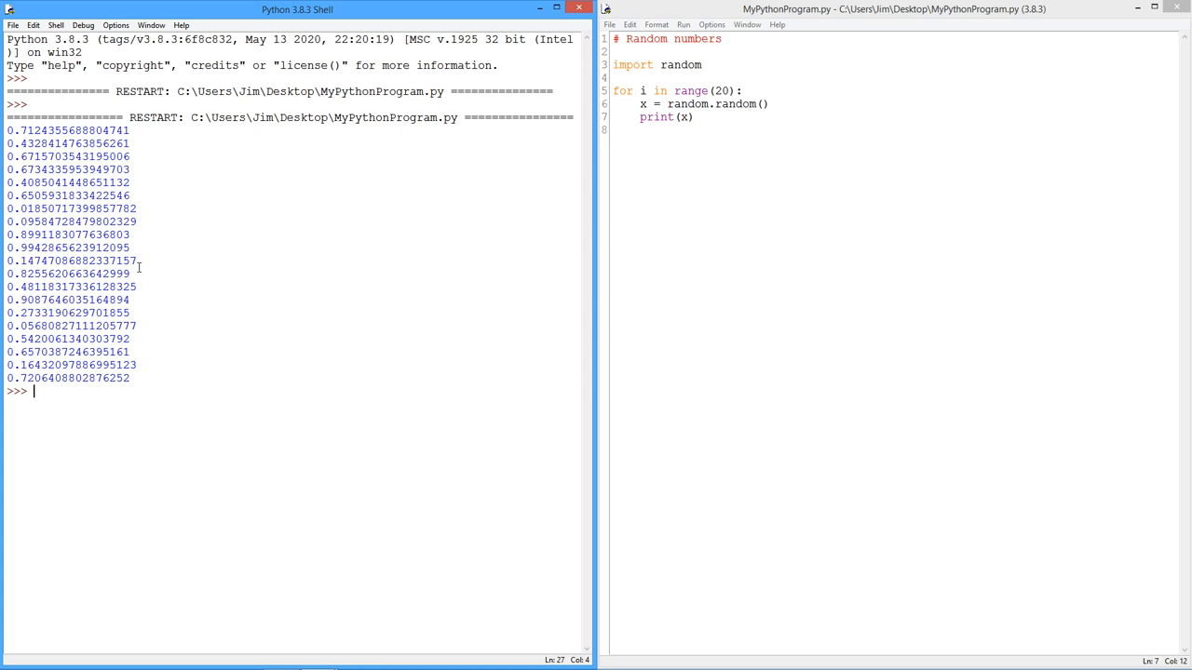
pyautogui.moveTo(122, 221)
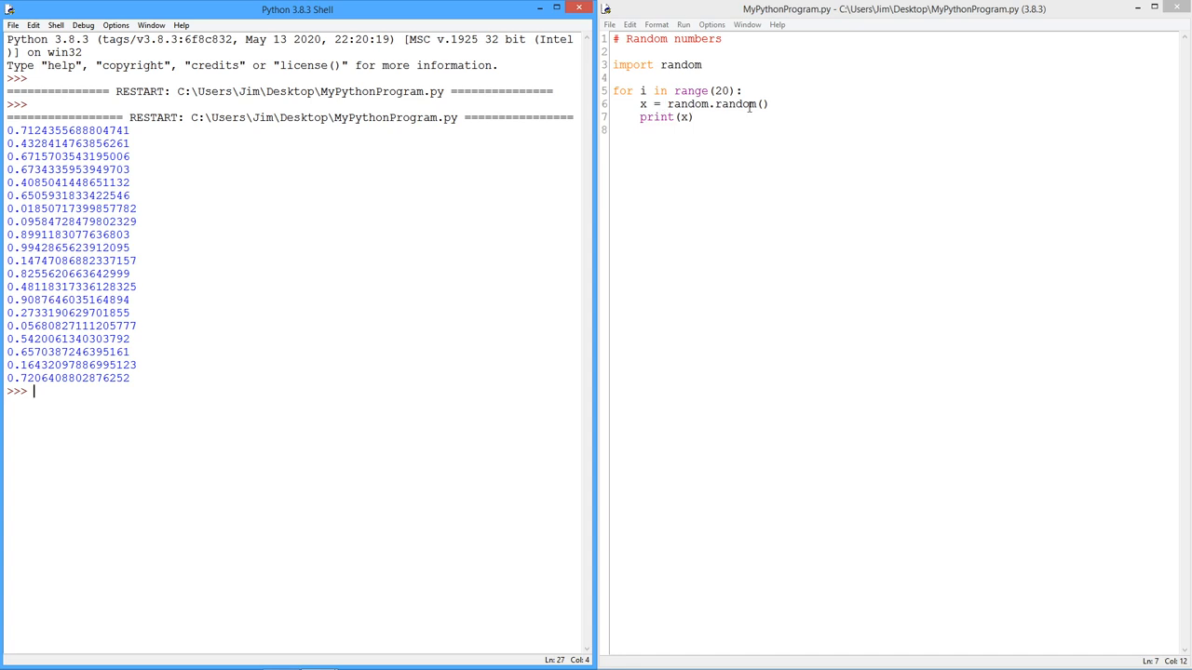
pyautogui.moveTo(693, 151)
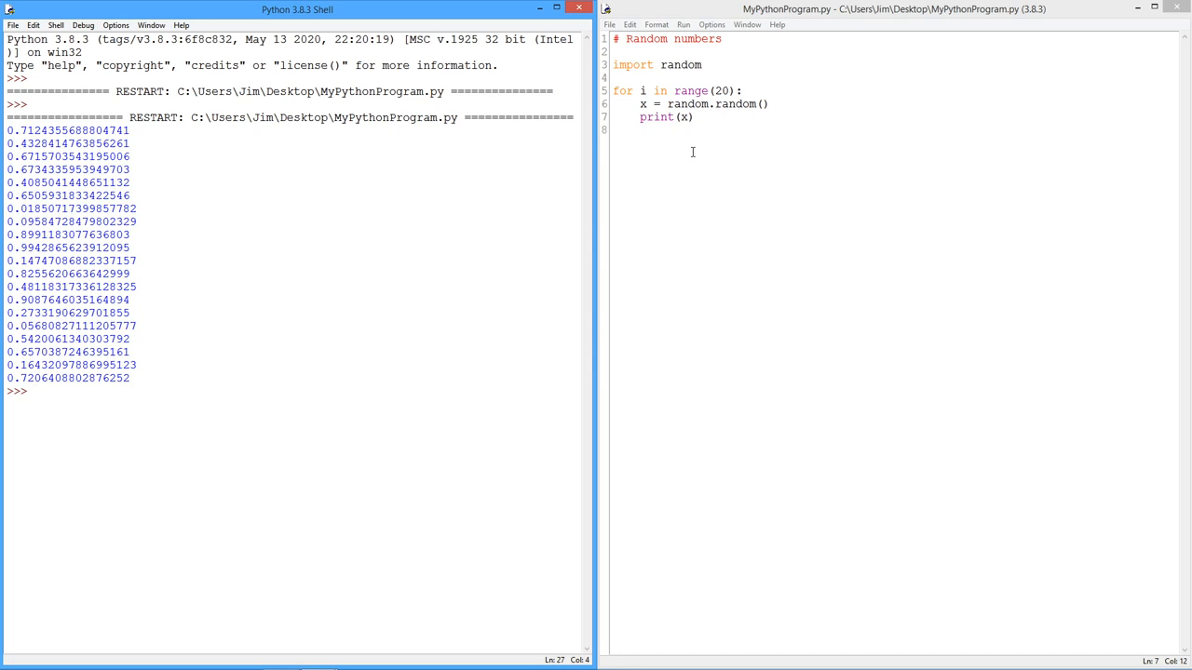
pyautogui.click(33, 391)
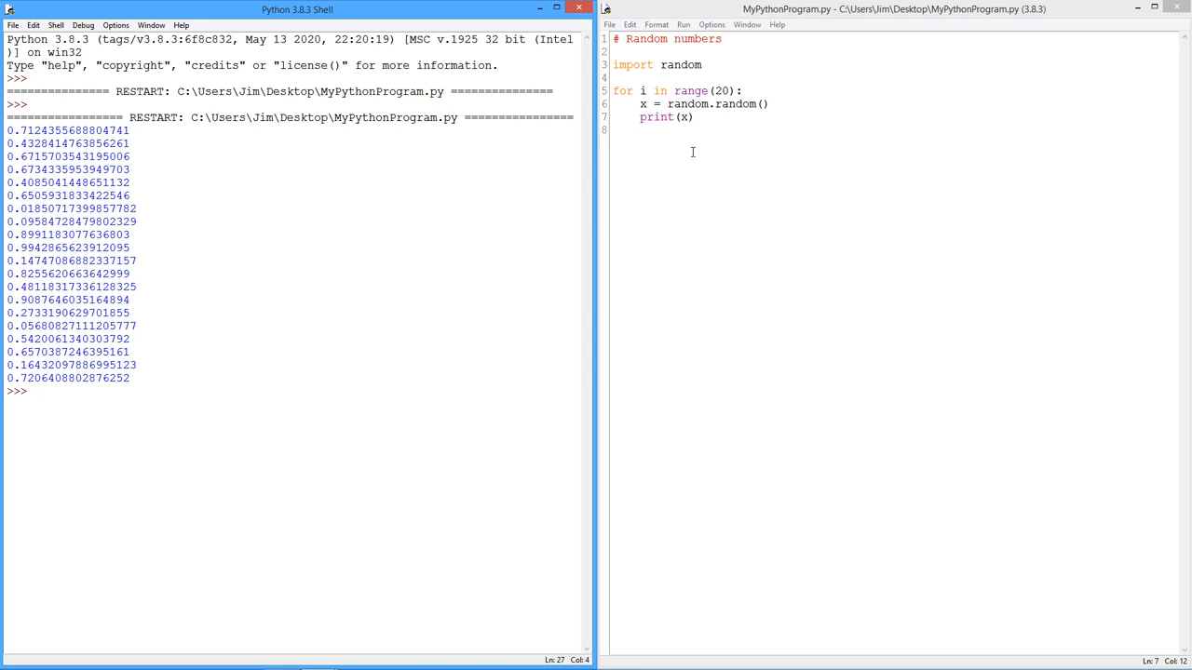
pyautogui.click(35, 391)
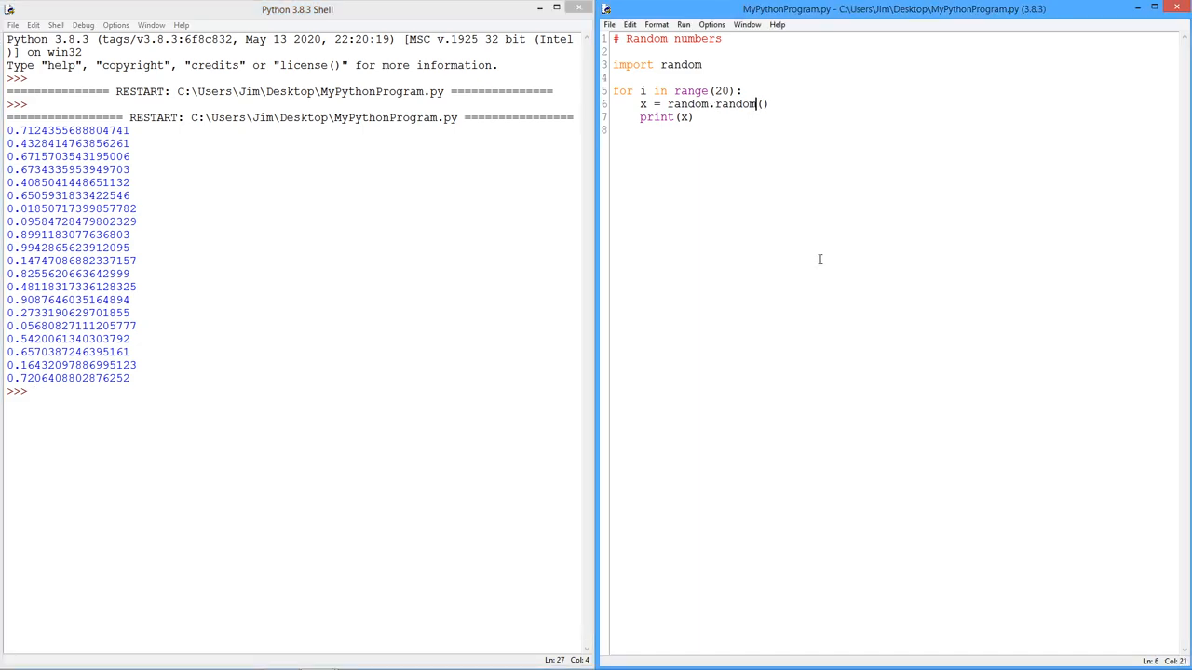
pyautogui.moveTo(834, 281)
pyautogui.write('range')
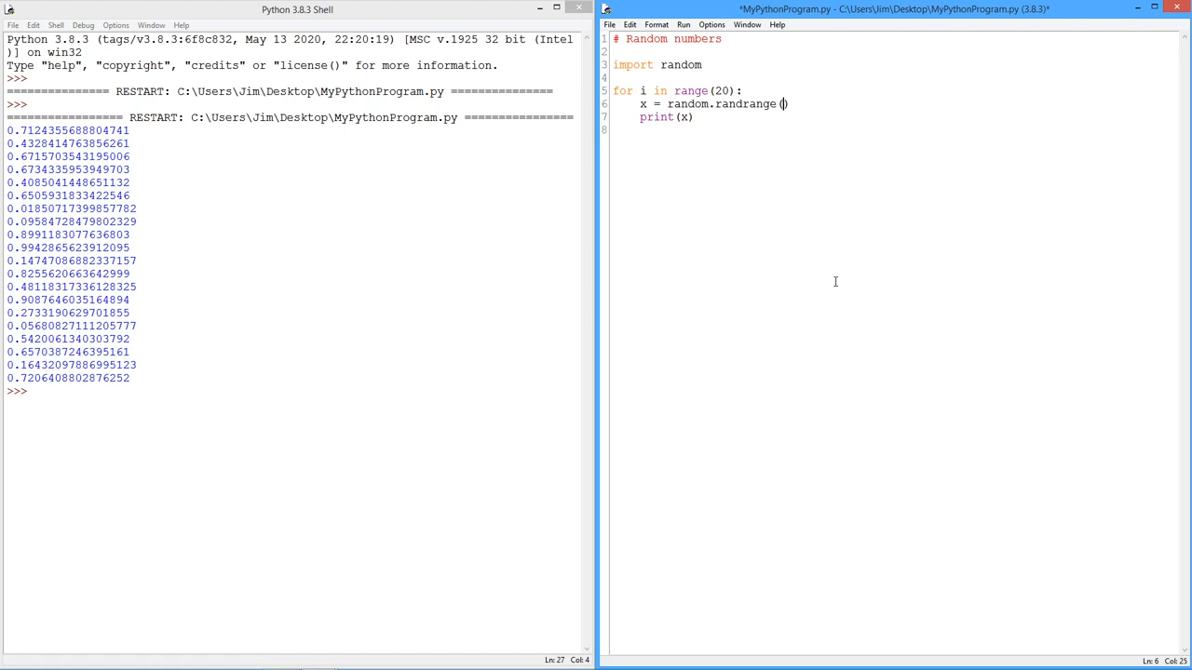
# Step: Change the loop assignment to x = random.randrange(10)
pyautogui.write('10')
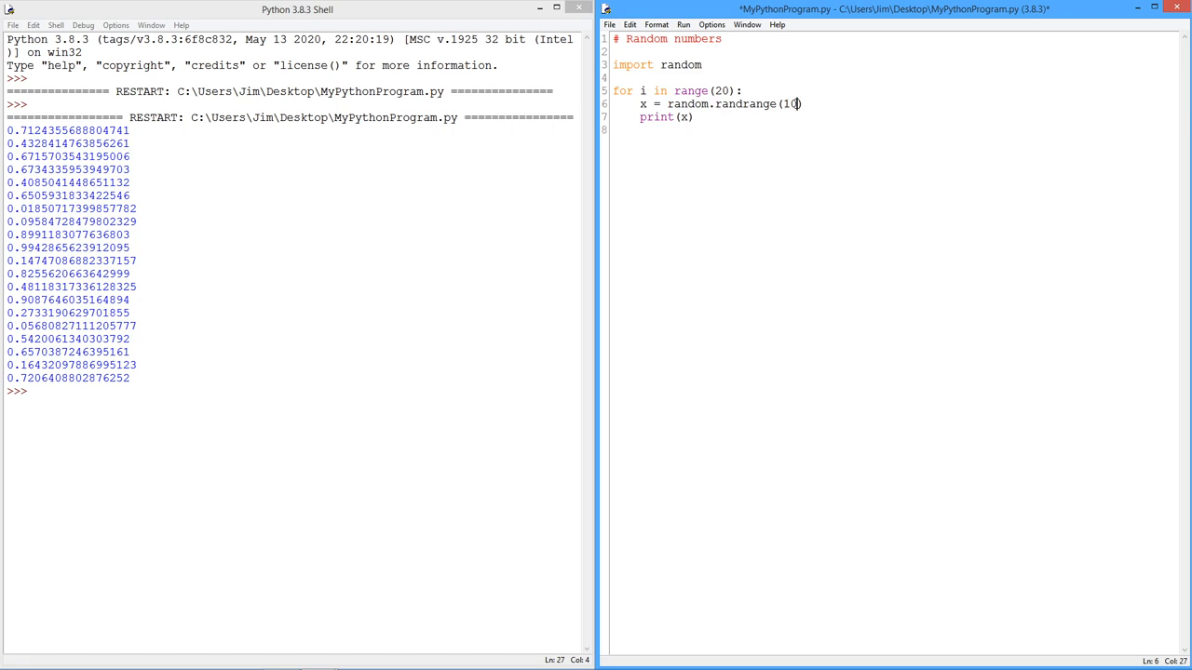
pyautogui.click(683, 24)
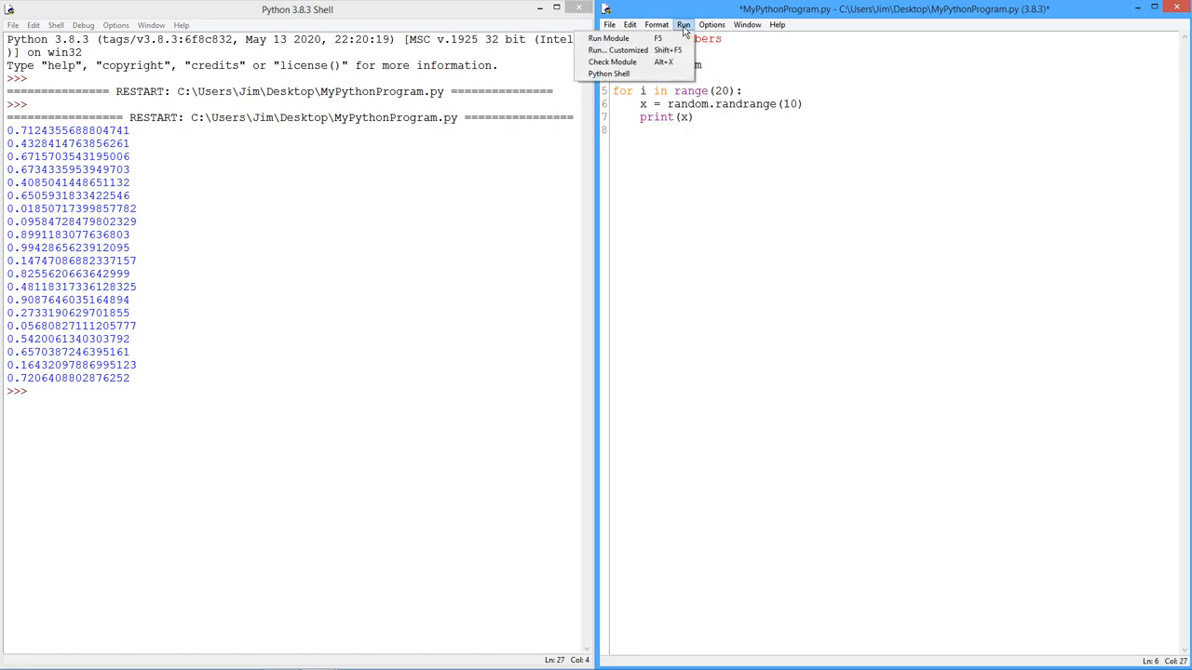
# Step: Run the randrange(10) script twice, printing two sets of twenty integers from 0 to 9
pyautogui.click(608, 37)
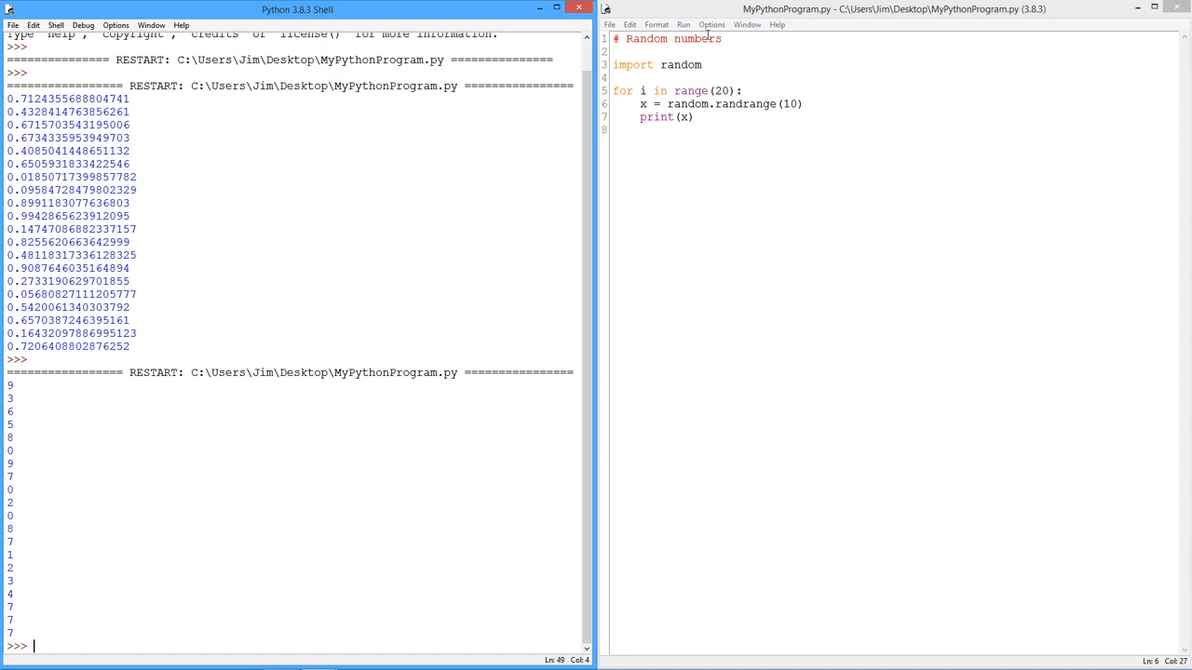
pyautogui.click(684, 25)
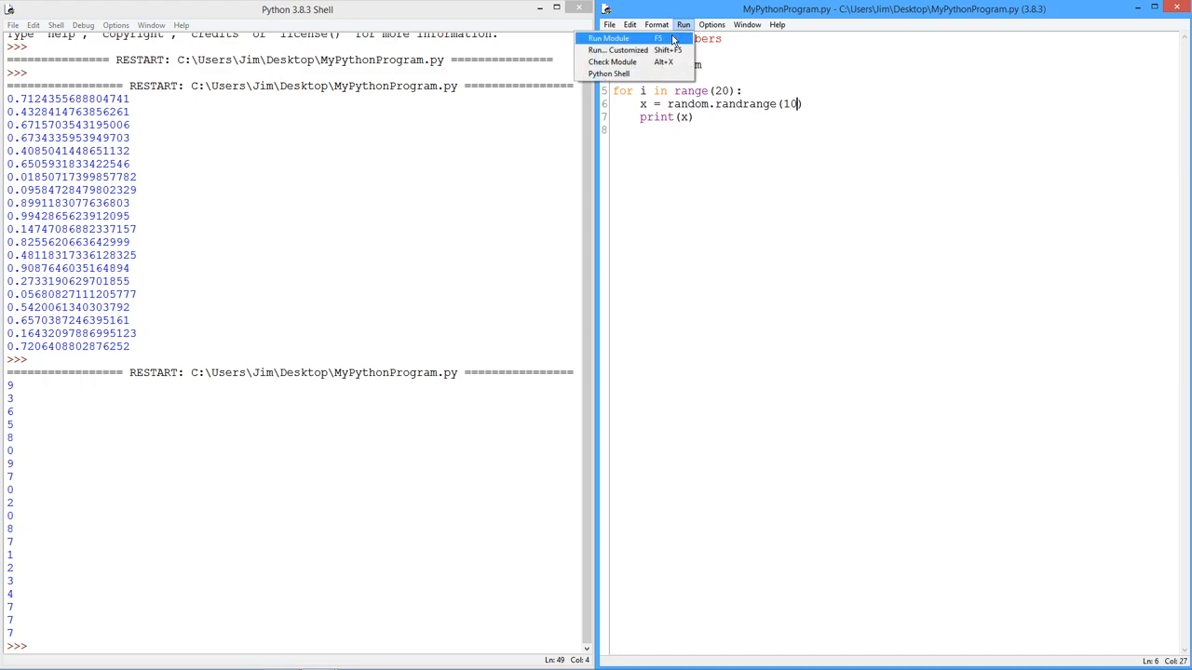
pyautogui.click(607, 38)
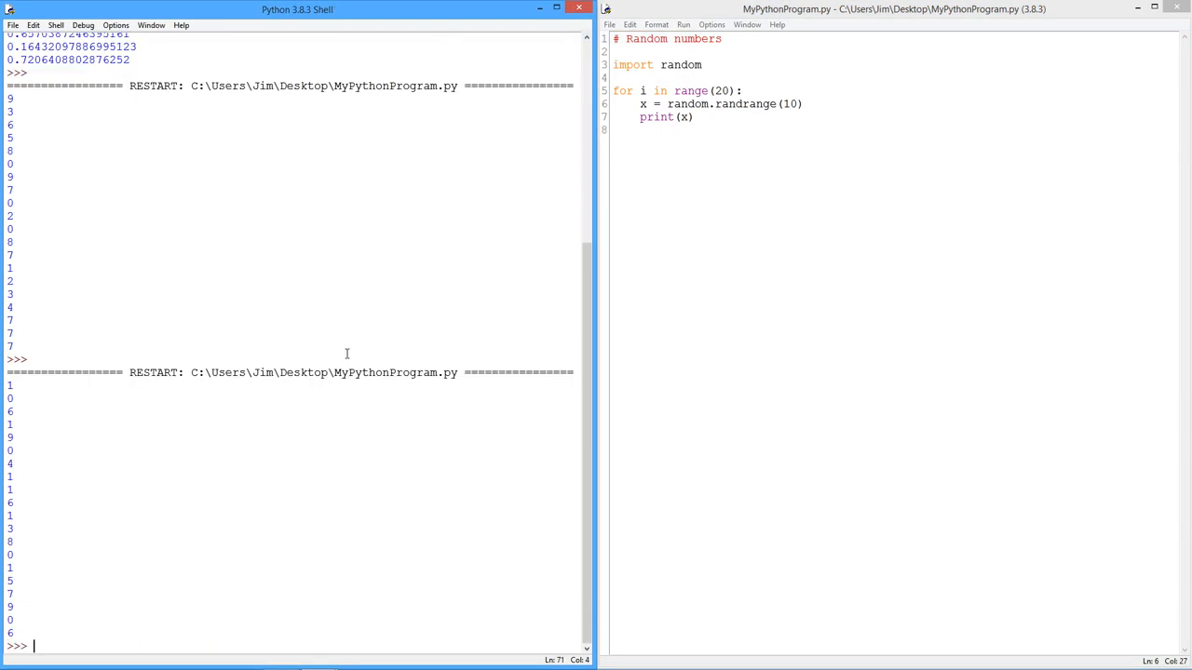
pyautogui.moveTo(53, 205)
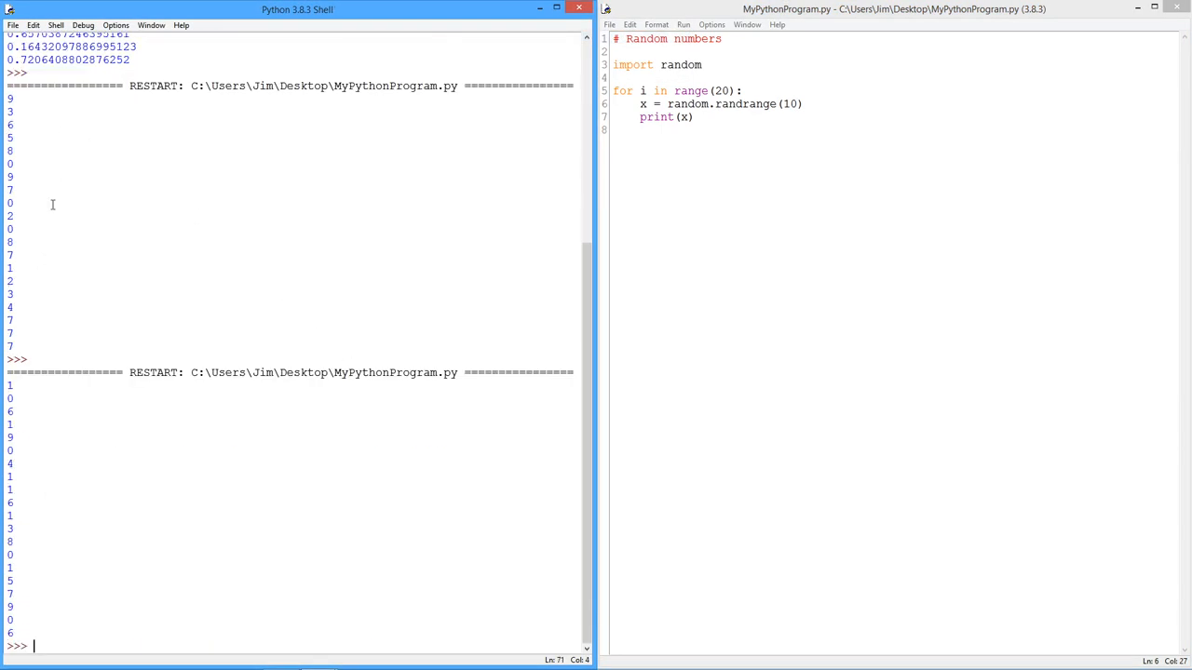
pyautogui.moveTo(566, 179)
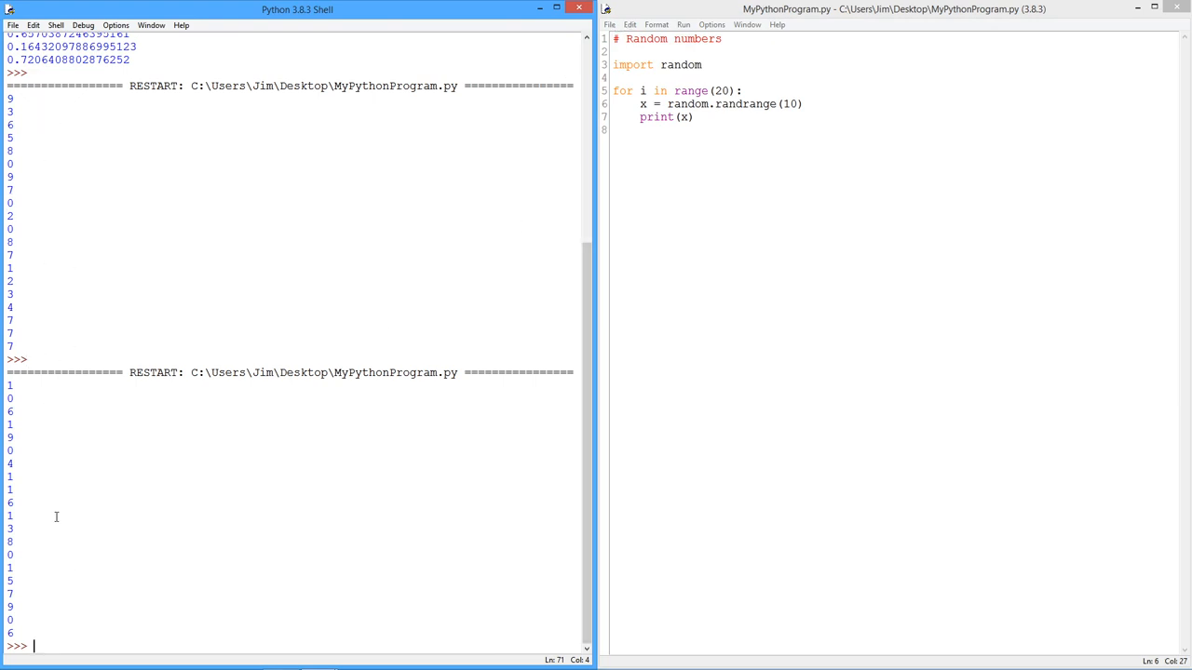
pyautogui.moveTo(44, 602)
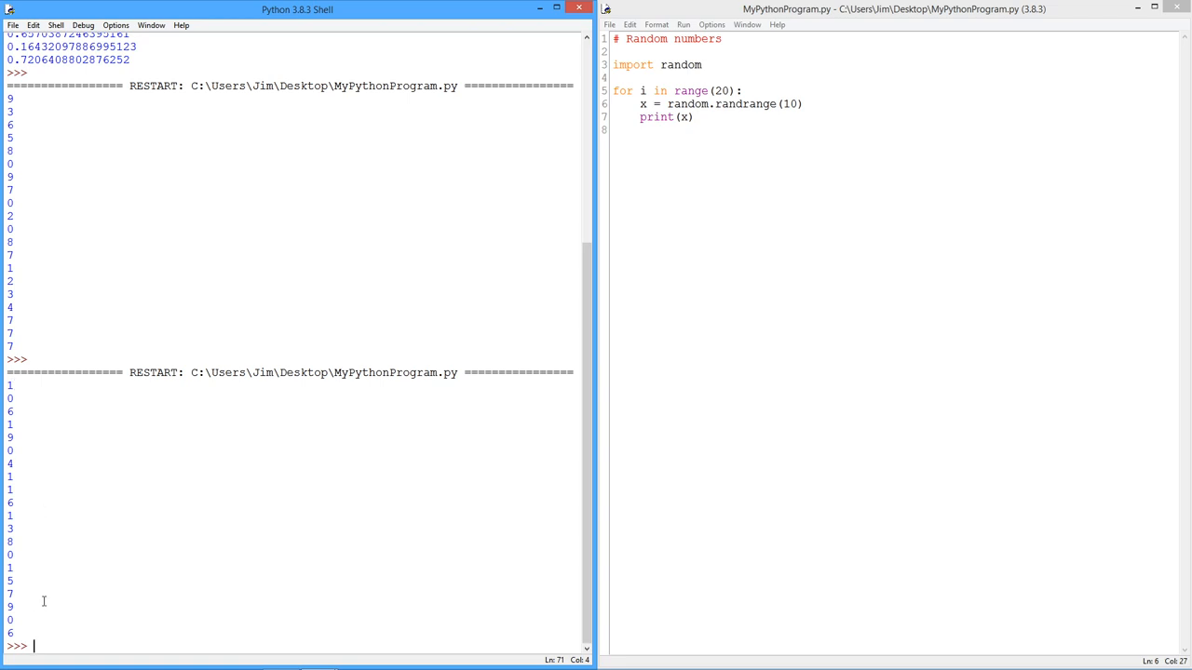
pyautogui.moveTo(795, 103)
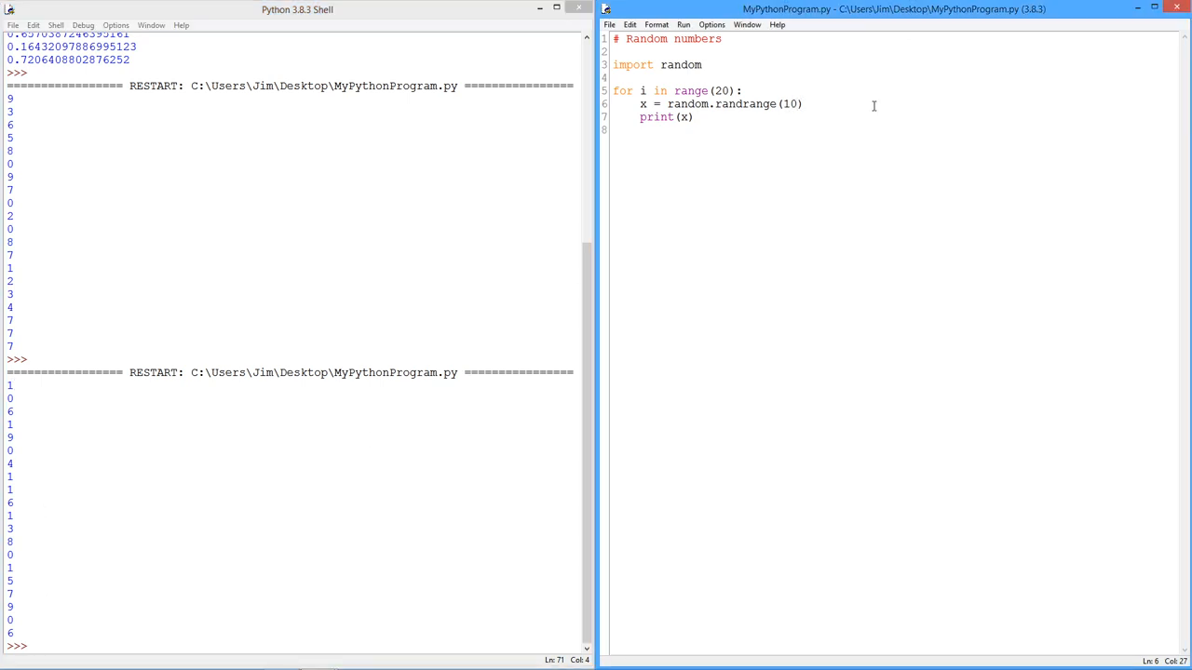
# Step: Change the call to randrange(10,20) and run it to print integers 10 to 19
pyautogui.write(',')
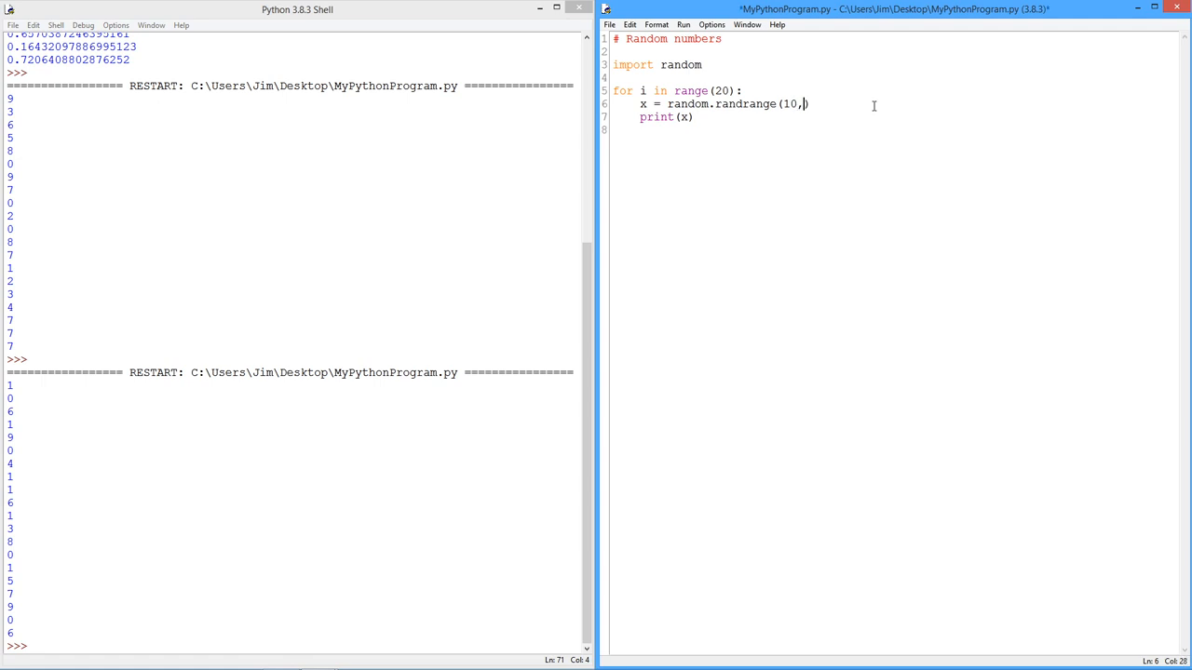
pyautogui.write('20')
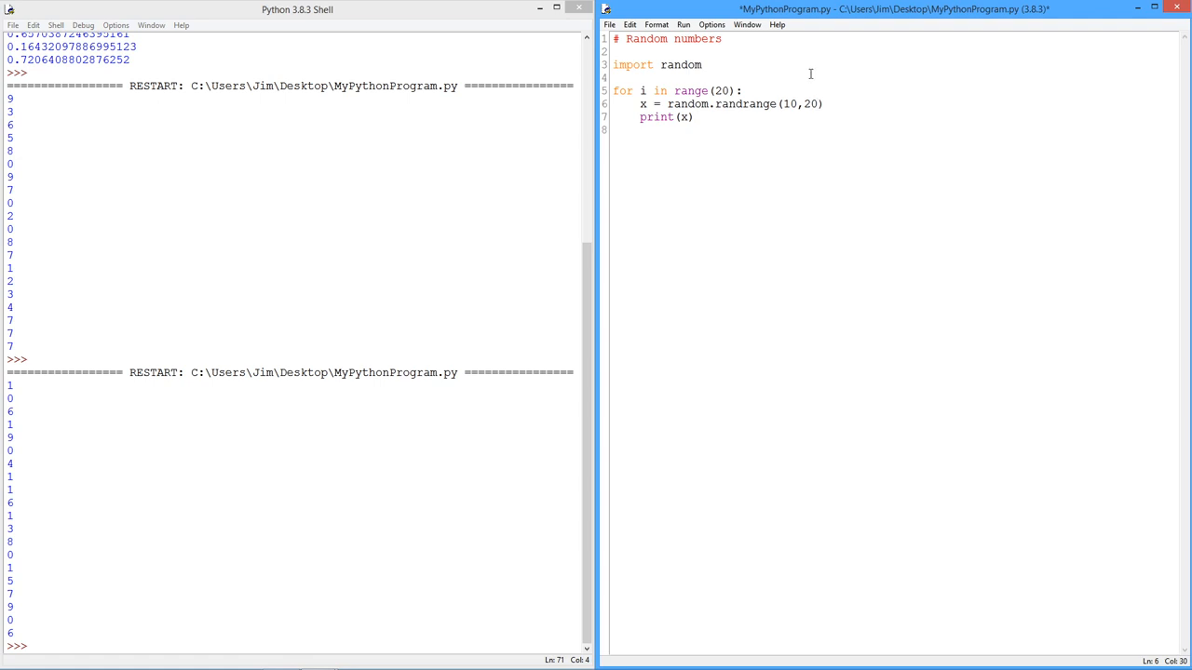
pyautogui.click(683, 24)
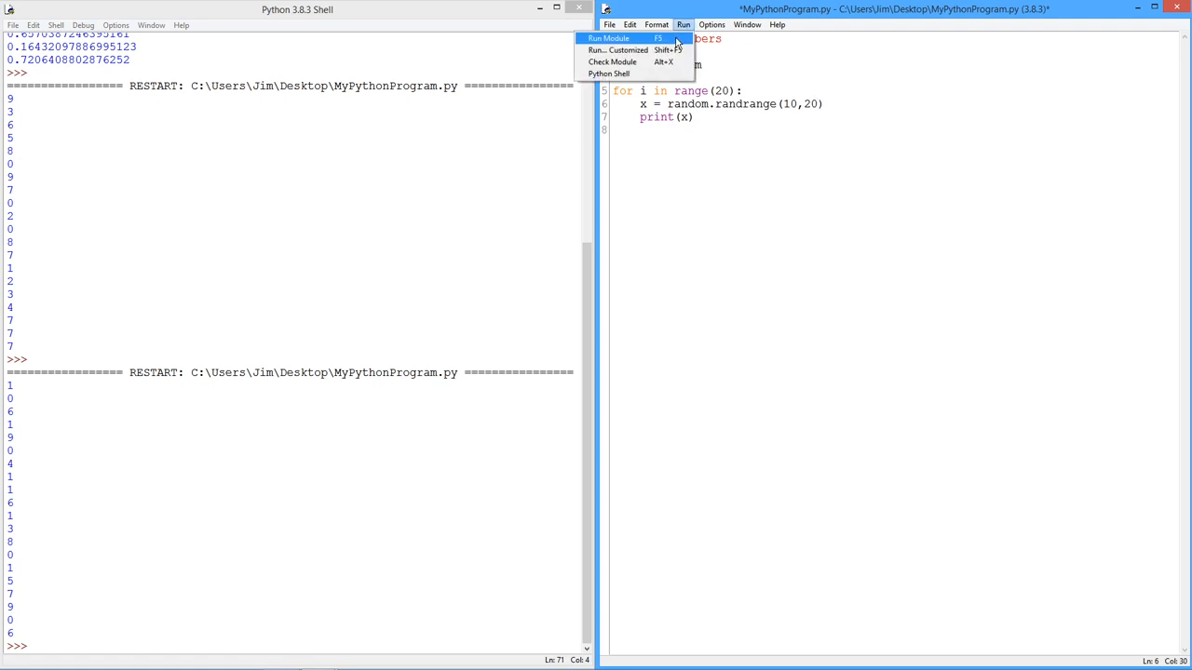
pyautogui.click(608, 38)
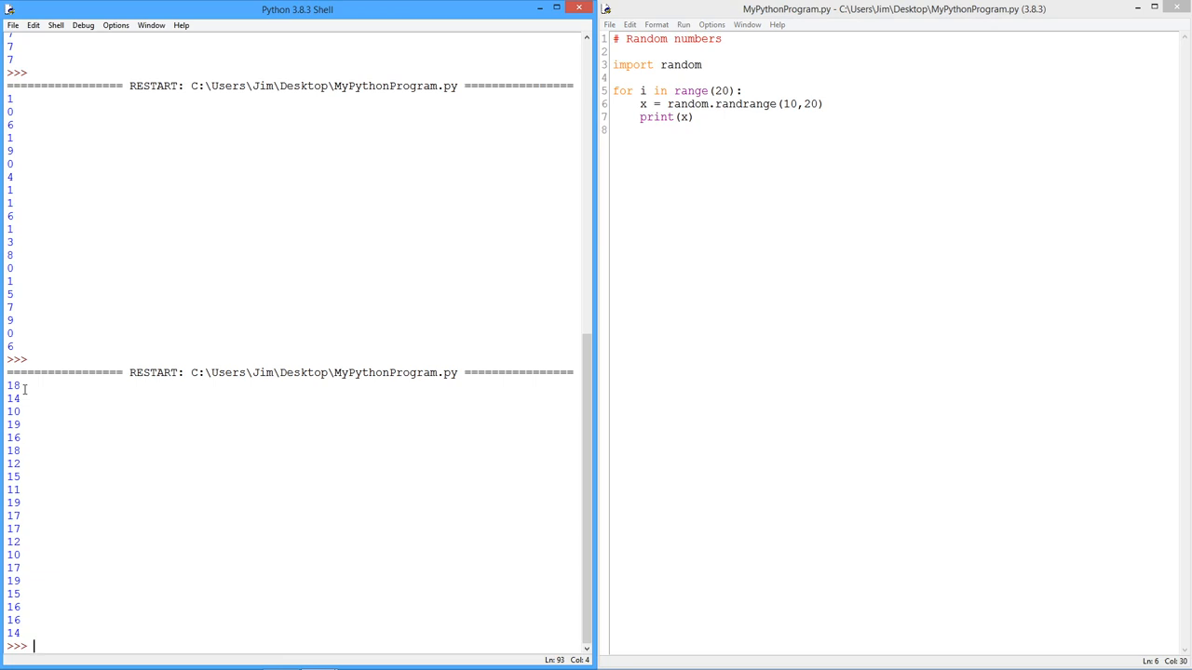
pyautogui.moveTo(26, 622)
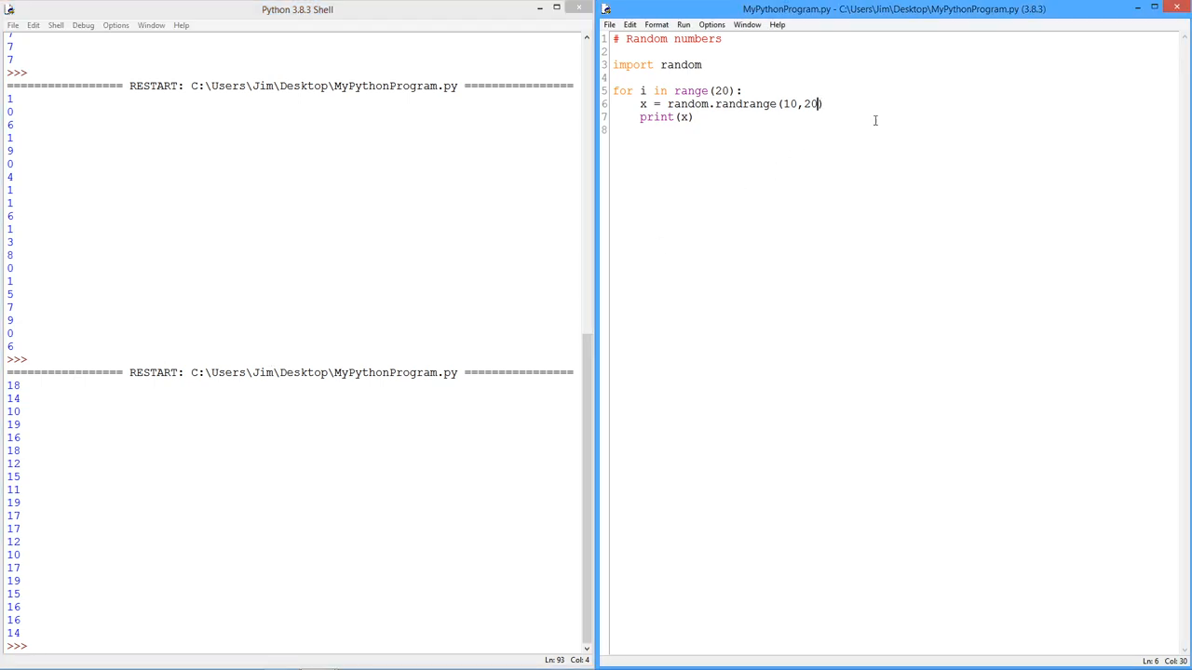
pyautogui.moveTo(891, 126)
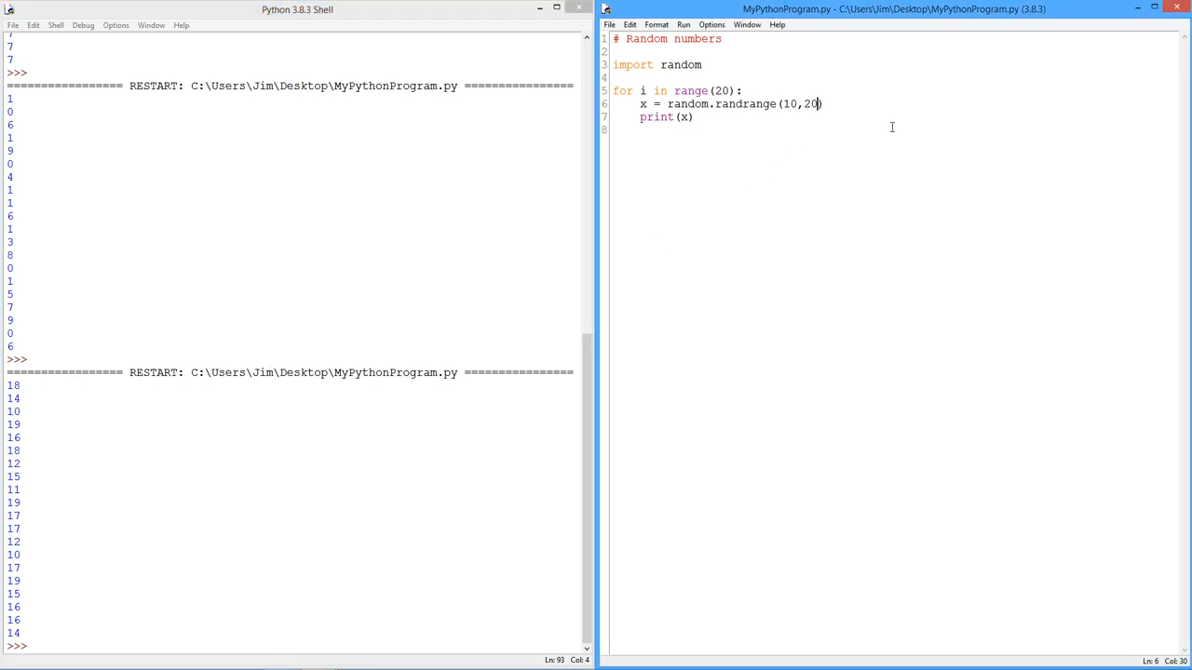
# Step: Add a step of 2 to make randrange(10,20,2) and start running the script
pyautogui.write(',2')
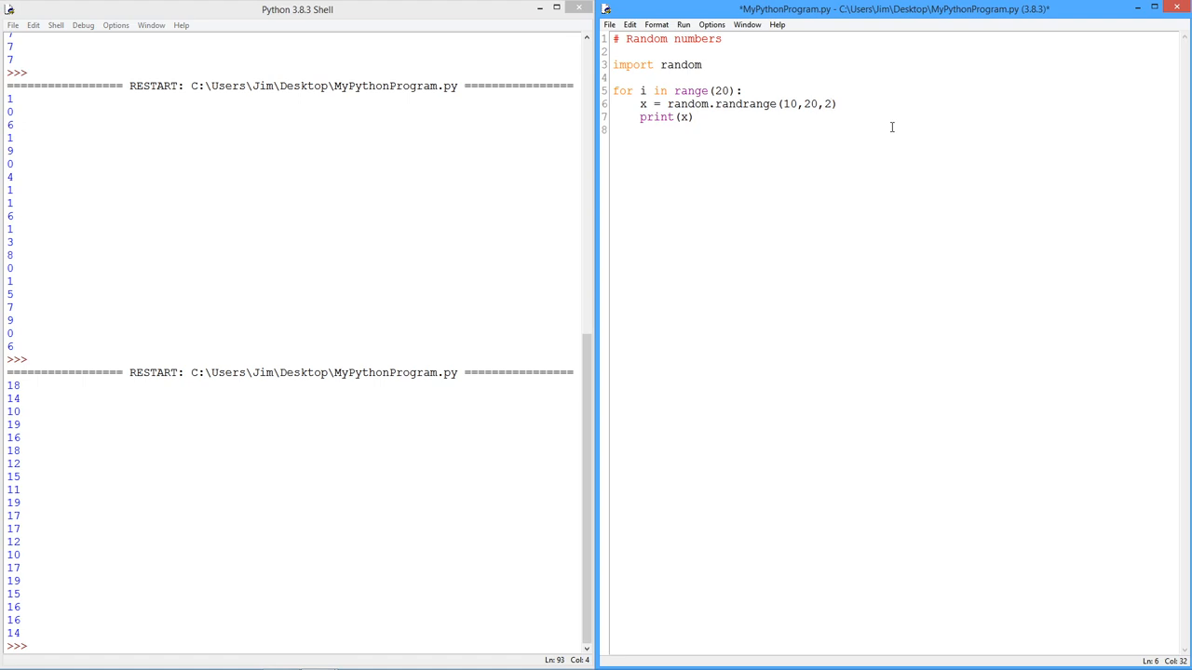
pyautogui.moveTo(707, 33)
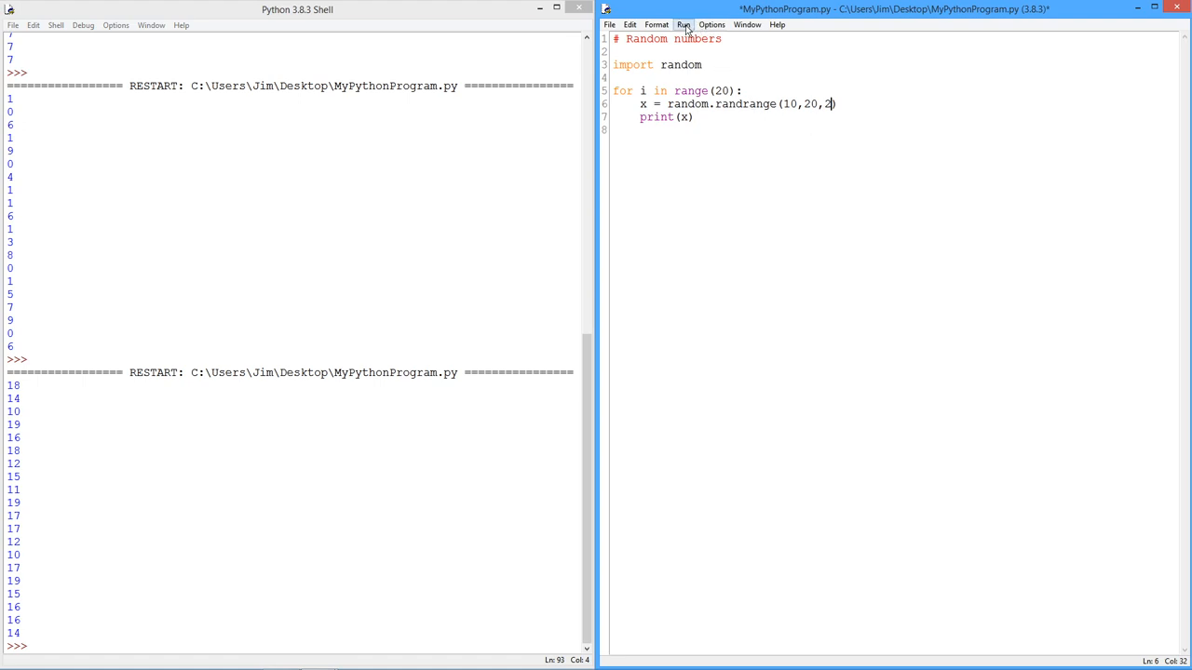
pyautogui.click(683, 24)
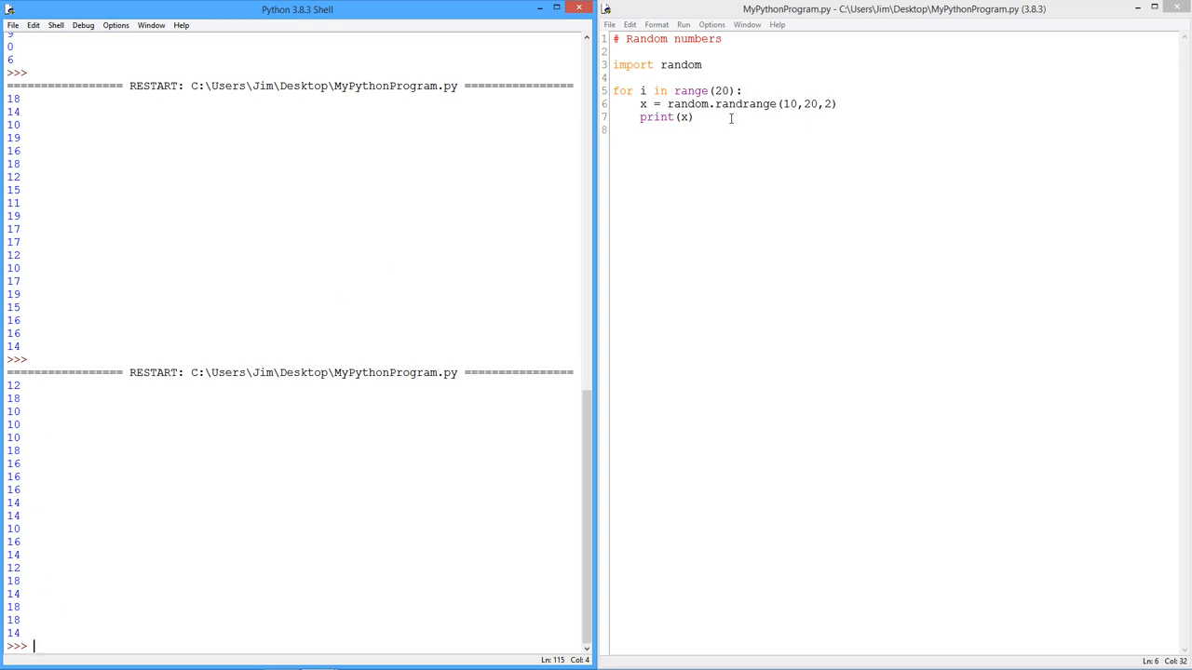
pyautogui.moveTo(722, 124)
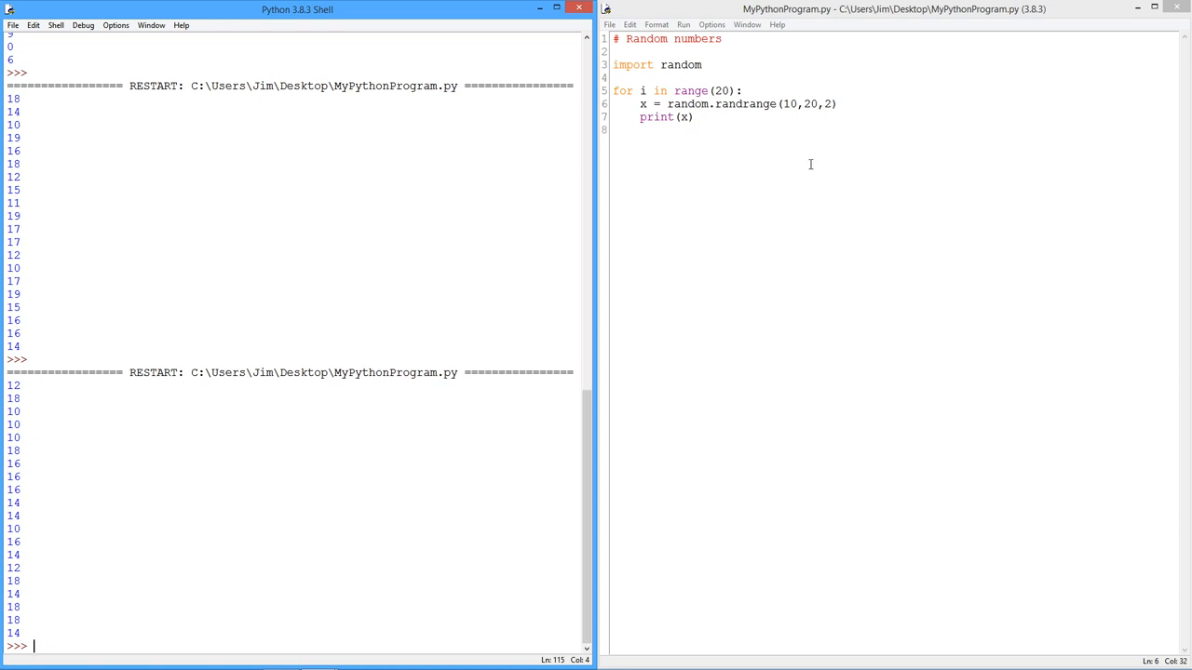
pyautogui.moveTo(759, 153)
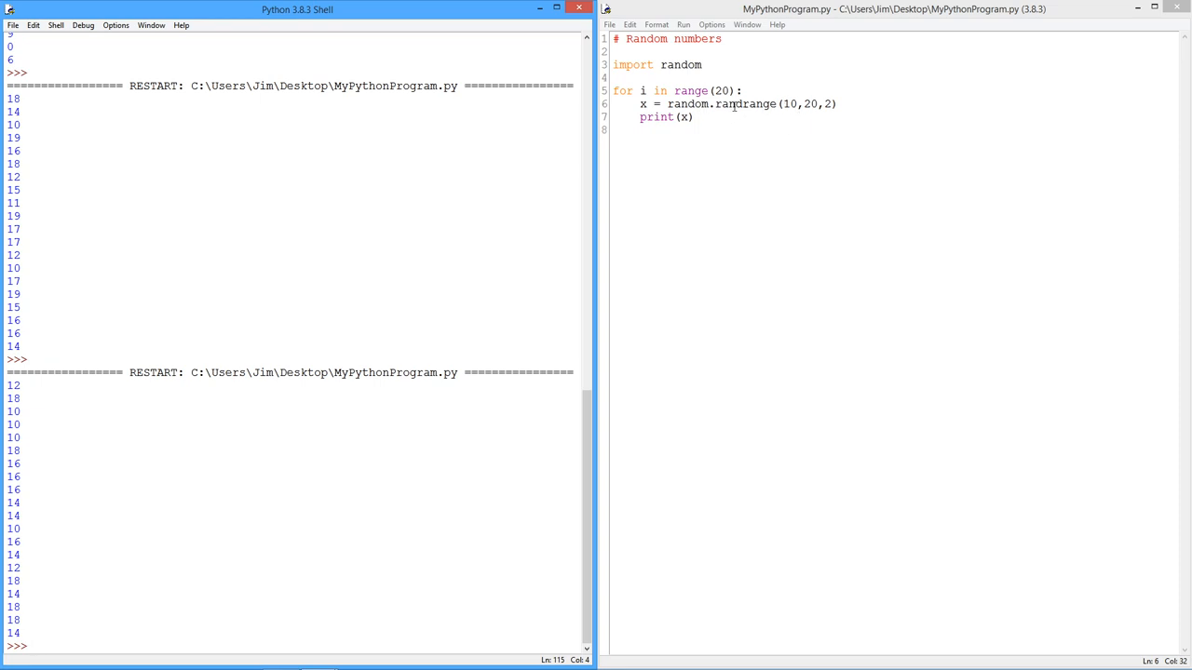
# Step: Restore the random.random() call and add a '#250 10%' comment
pyautogui.click(834, 103)
pyautogui.write('om')
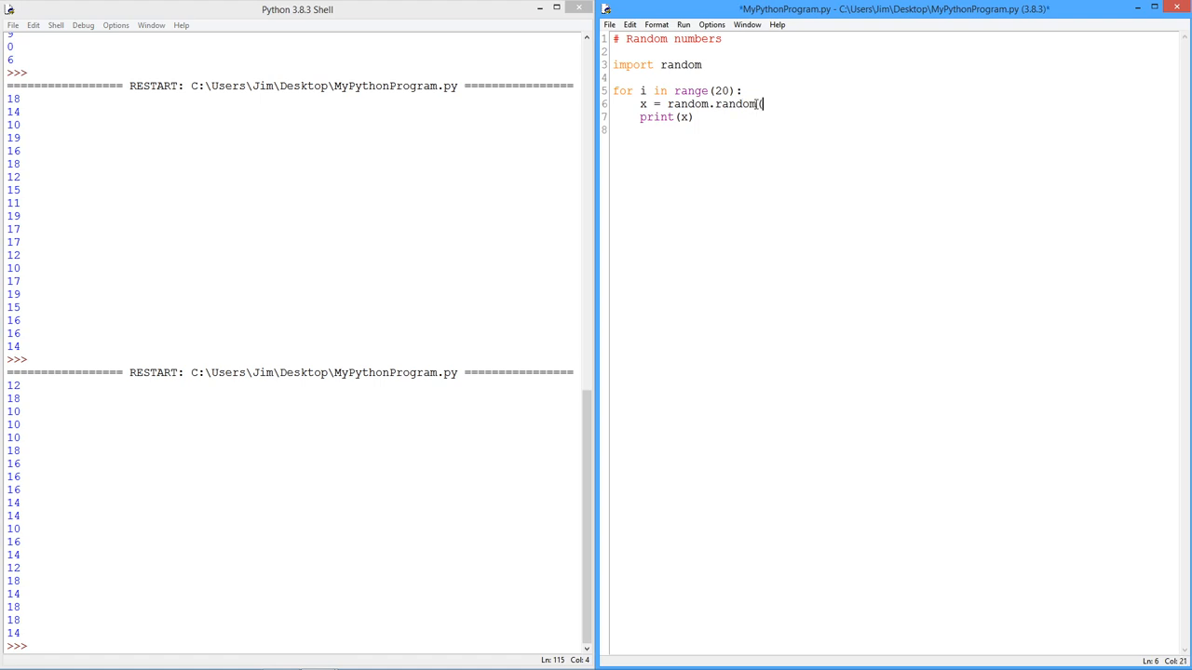
pyautogui.write(')')
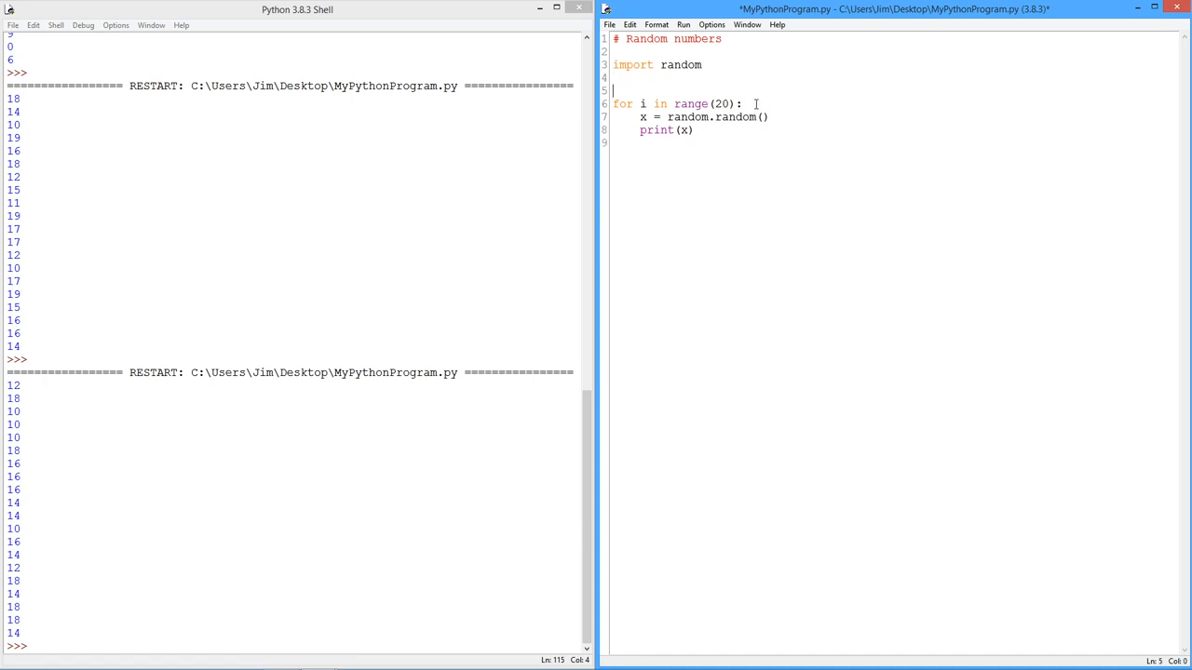
pyautogui.write('#25')
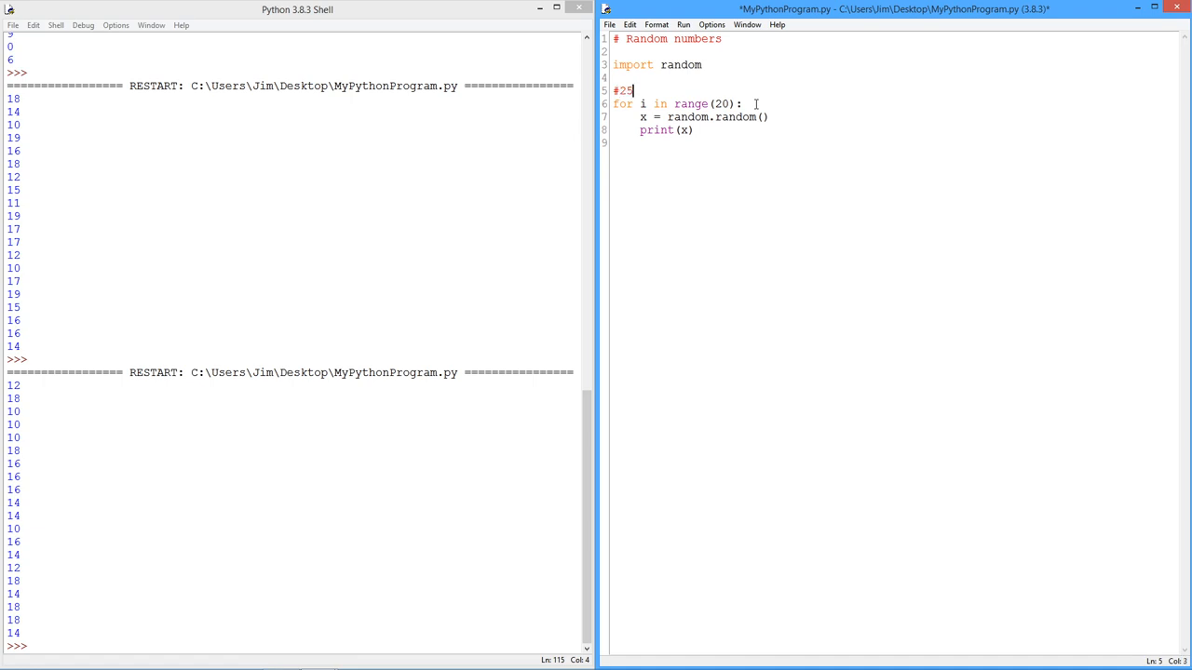
pyautogui.write('0 10')
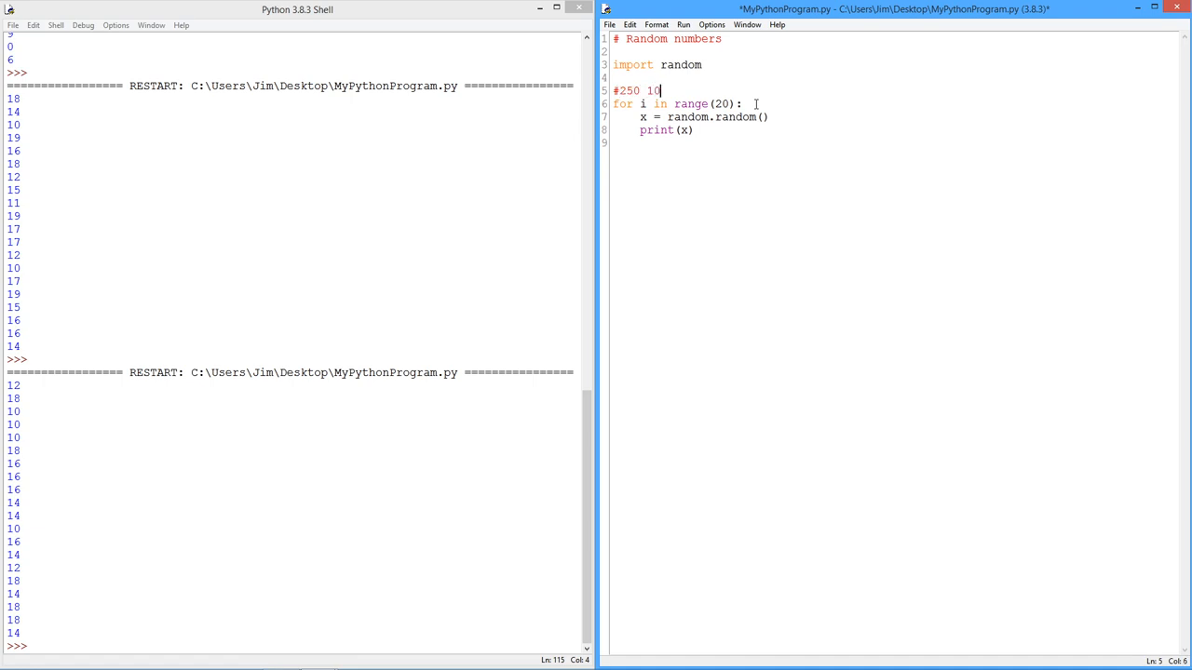
pyautogui.write('%')
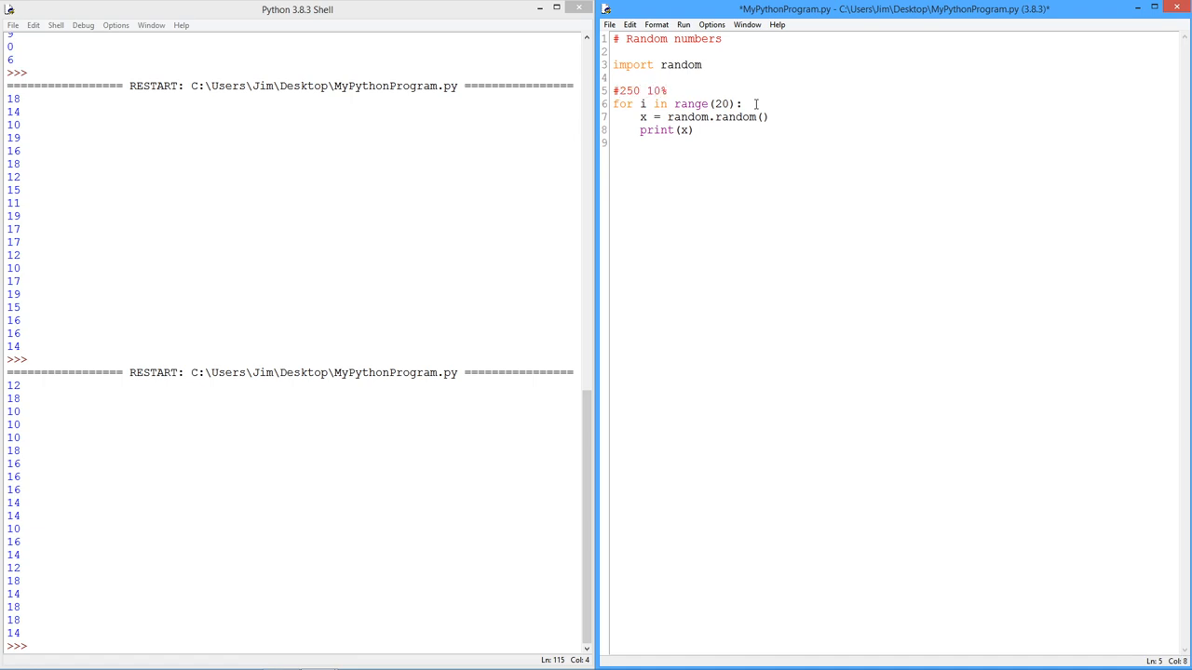
# Step: Extend the comment to read '#250 10% 225-275'
pyautogui.click(679, 90)
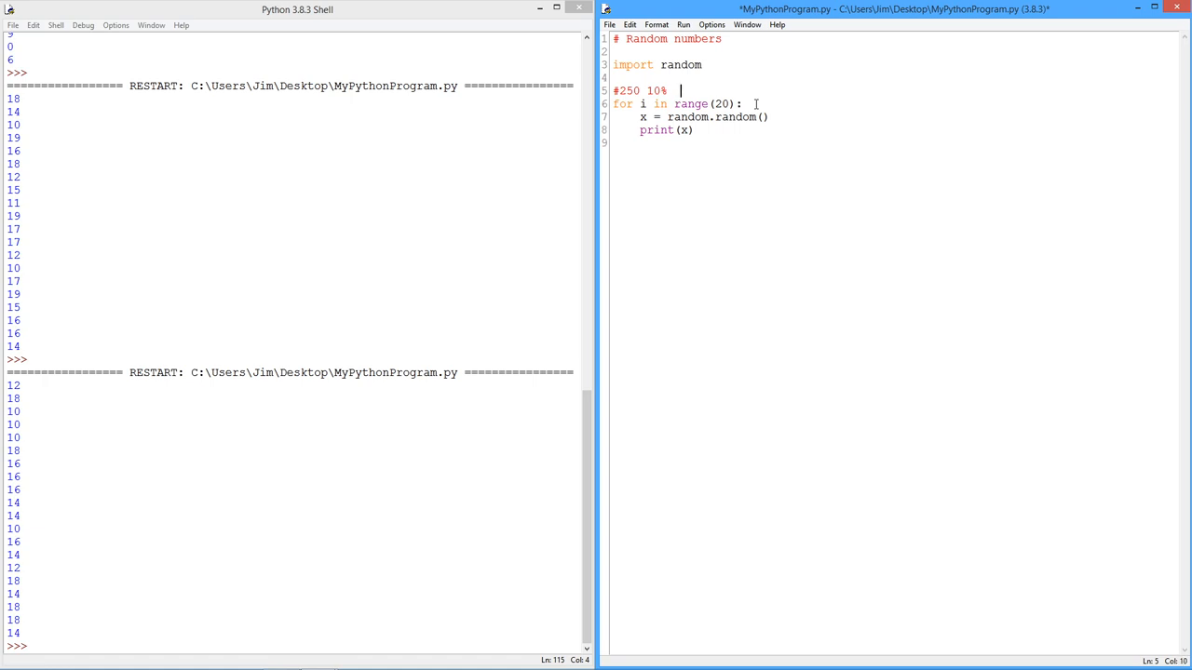
pyautogui.write('225-2')
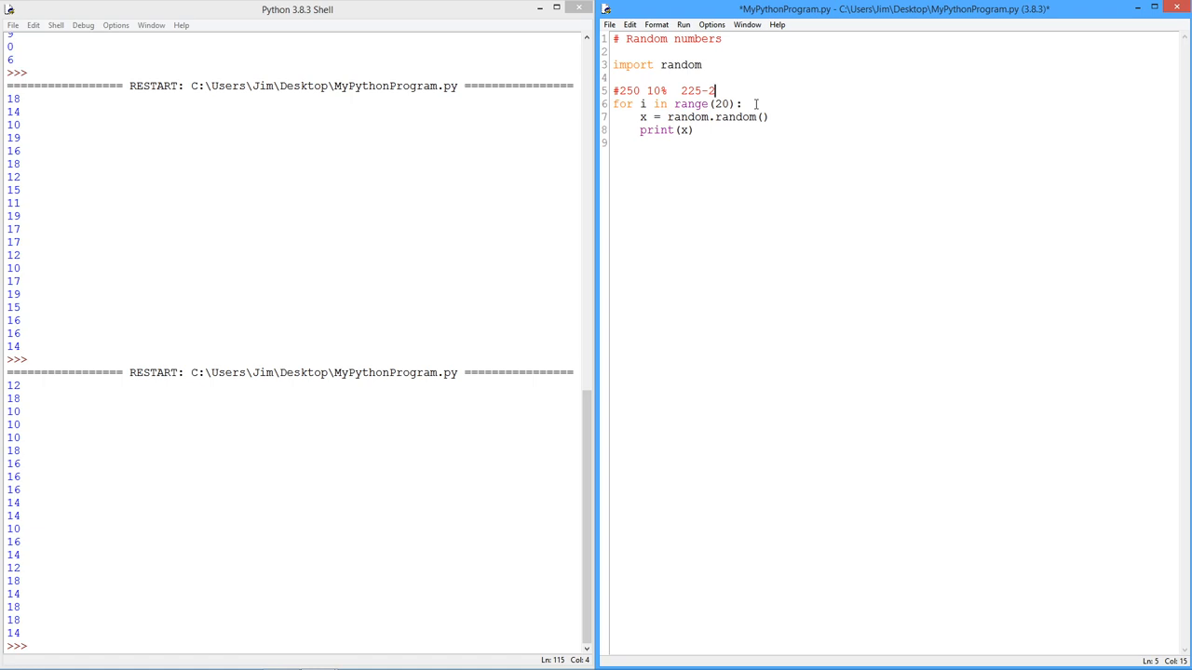
pyautogui.write('75')
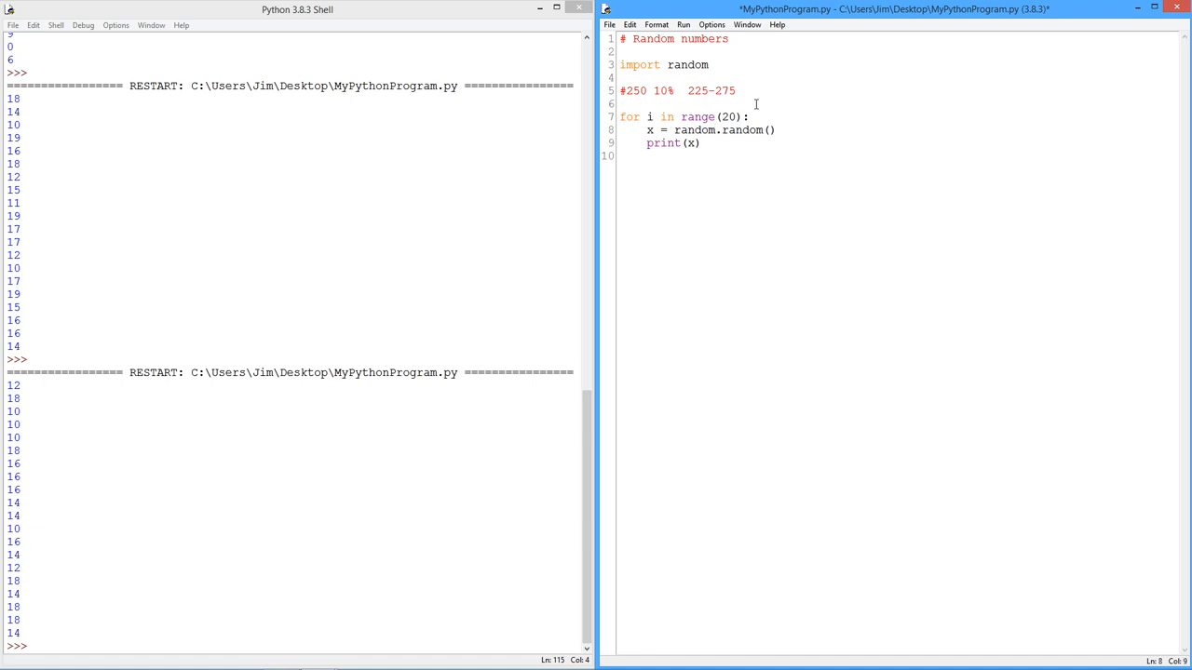
pyautogui.write('5')
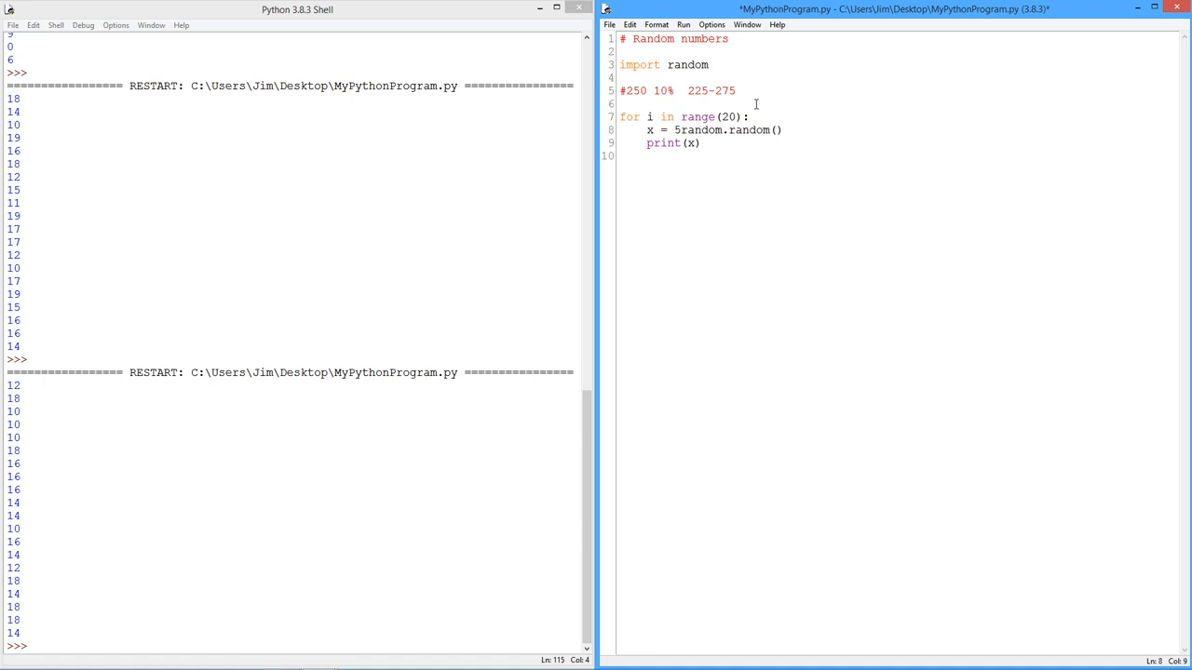
# Step: Scale the assignment to x = 50.0*random.random()
pyautogui.write('0.0*')
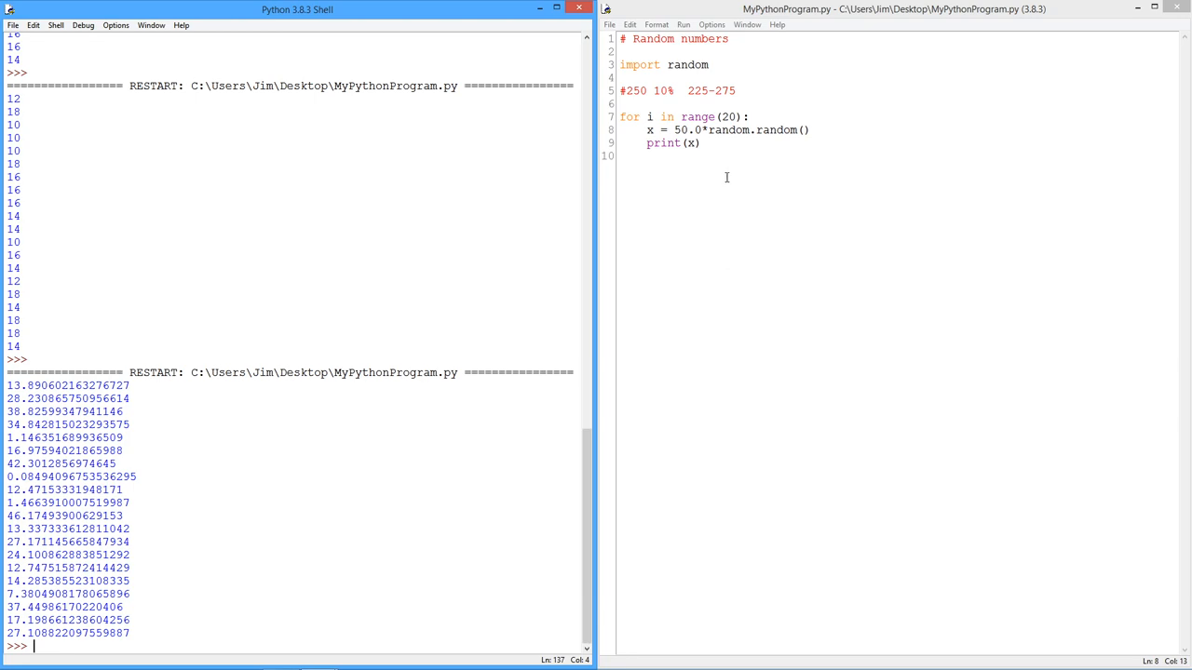
pyautogui.click(673, 129)
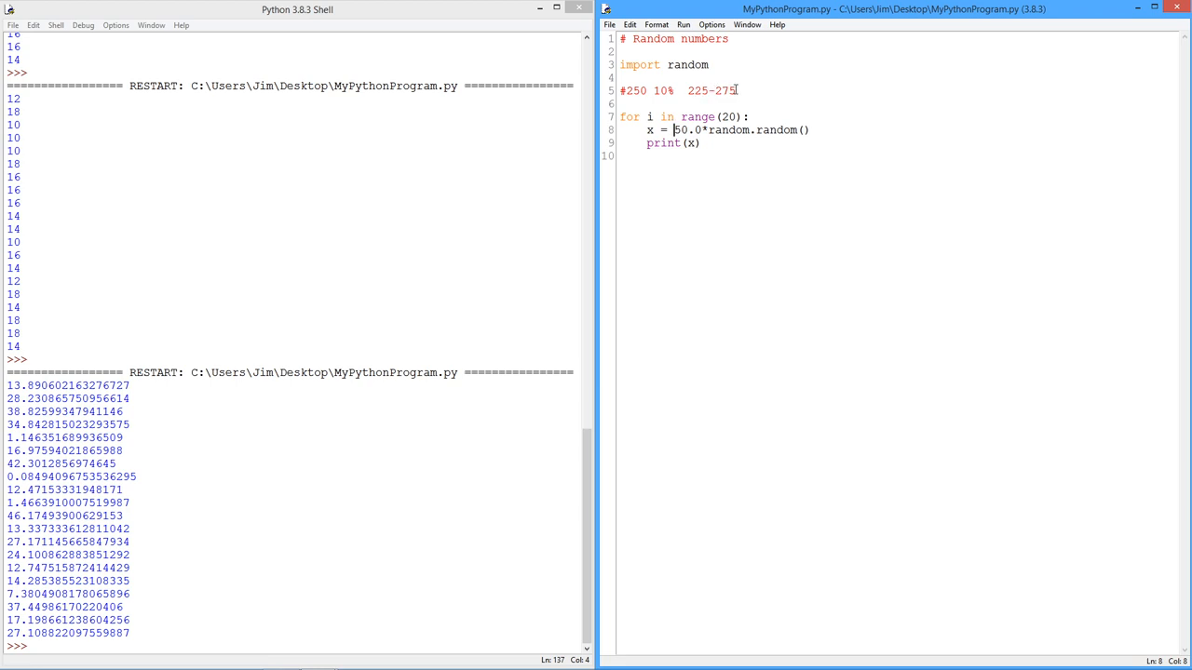
# Step: Add the 225.0+ offset to get x = 225.0+50.0*random.random() and run the module
pyautogui.write('225')
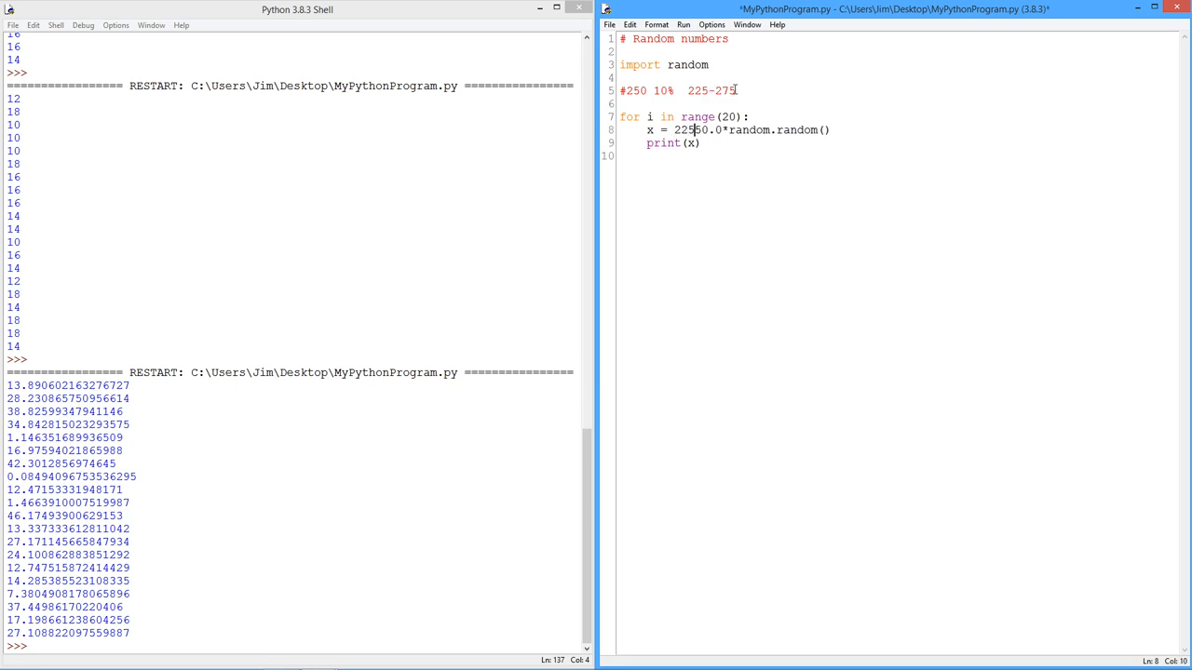
pyautogui.write('.0')
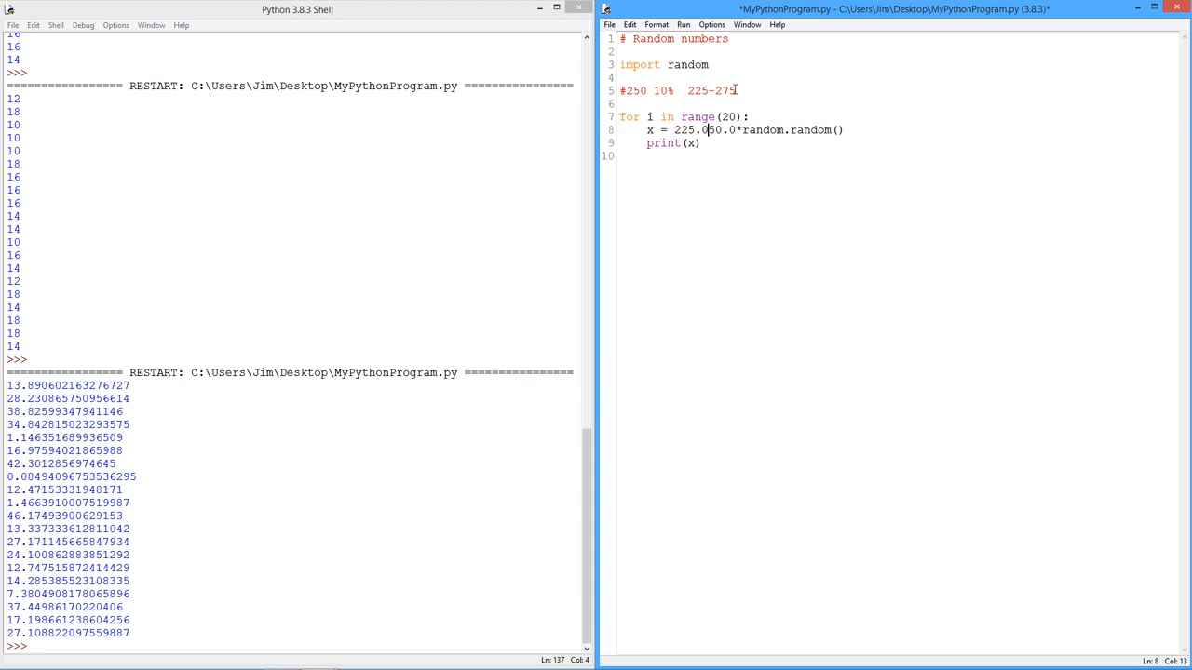
pyautogui.write('+')
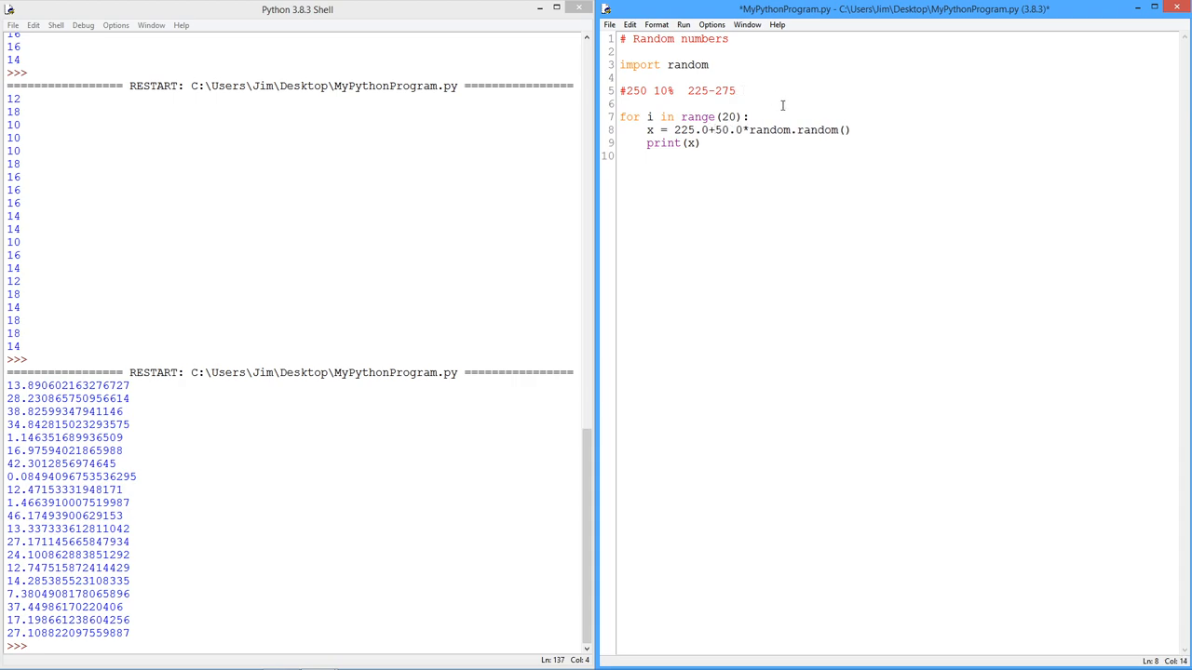
pyautogui.click(683, 24)
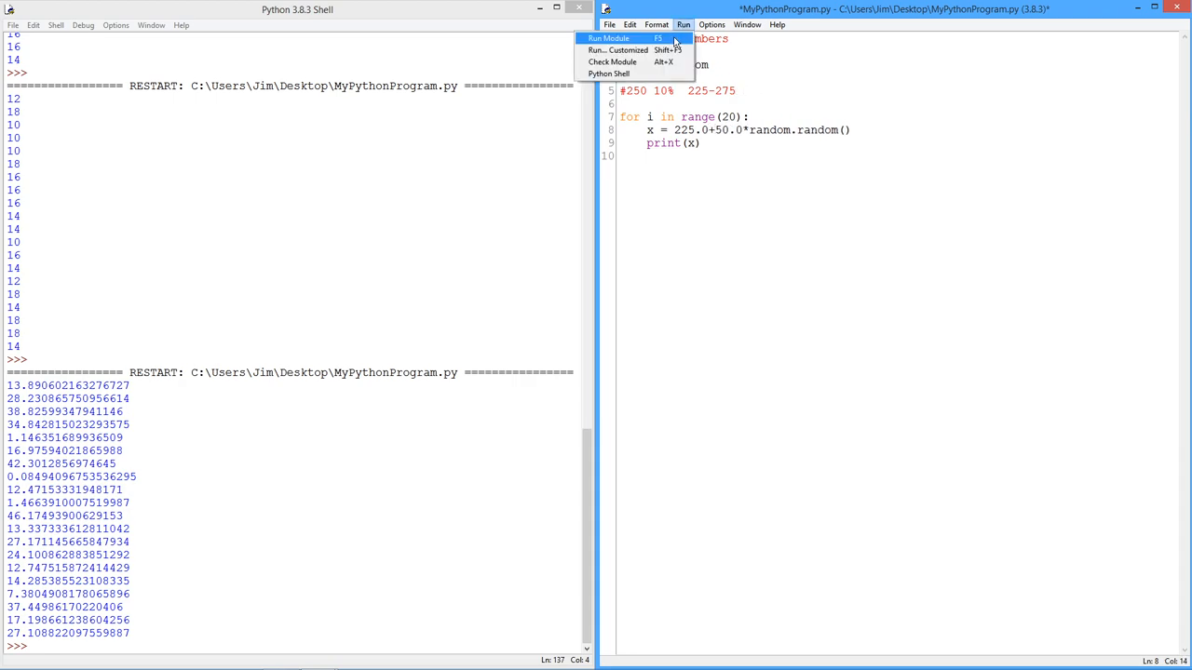
pyautogui.click(608, 38)
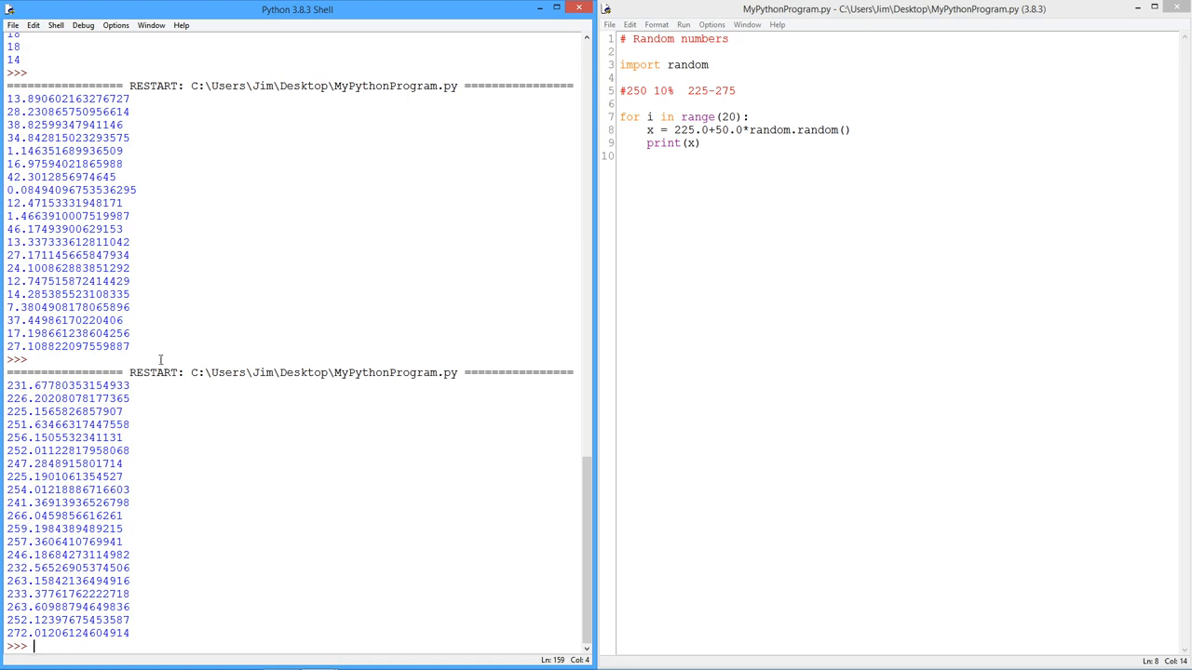
# Step: Rerun MyPythonProgram.py from the Run menu for another 20 floats between 225 and 275
pyautogui.click(683, 24)
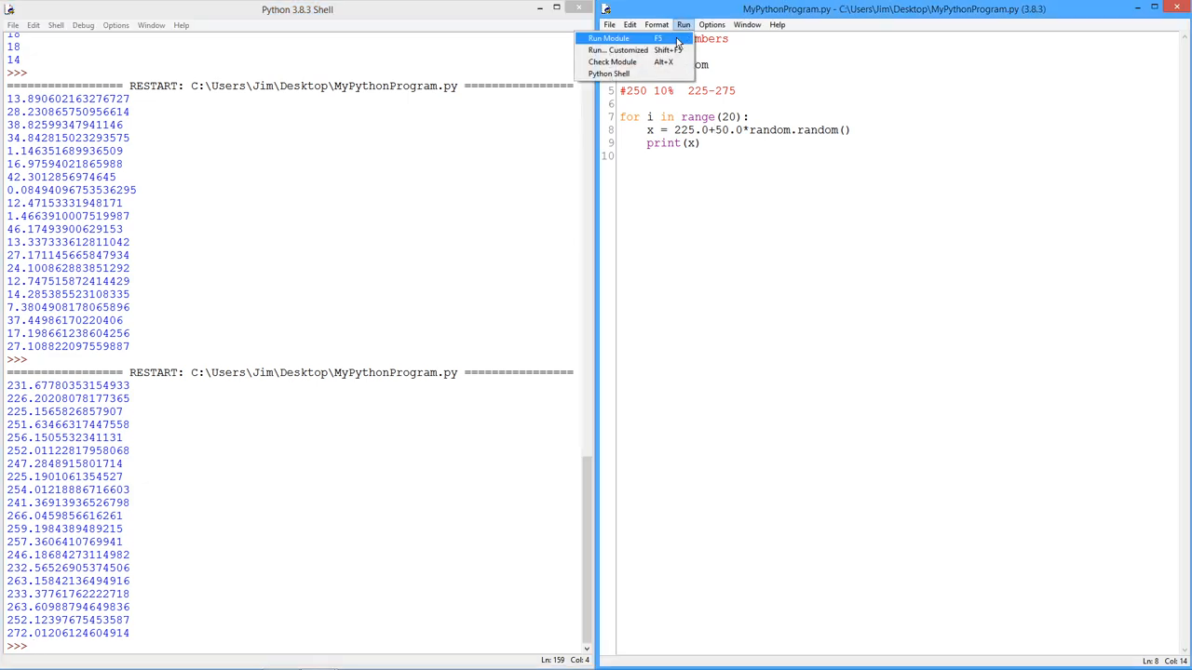
pyautogui.click(609, 38)
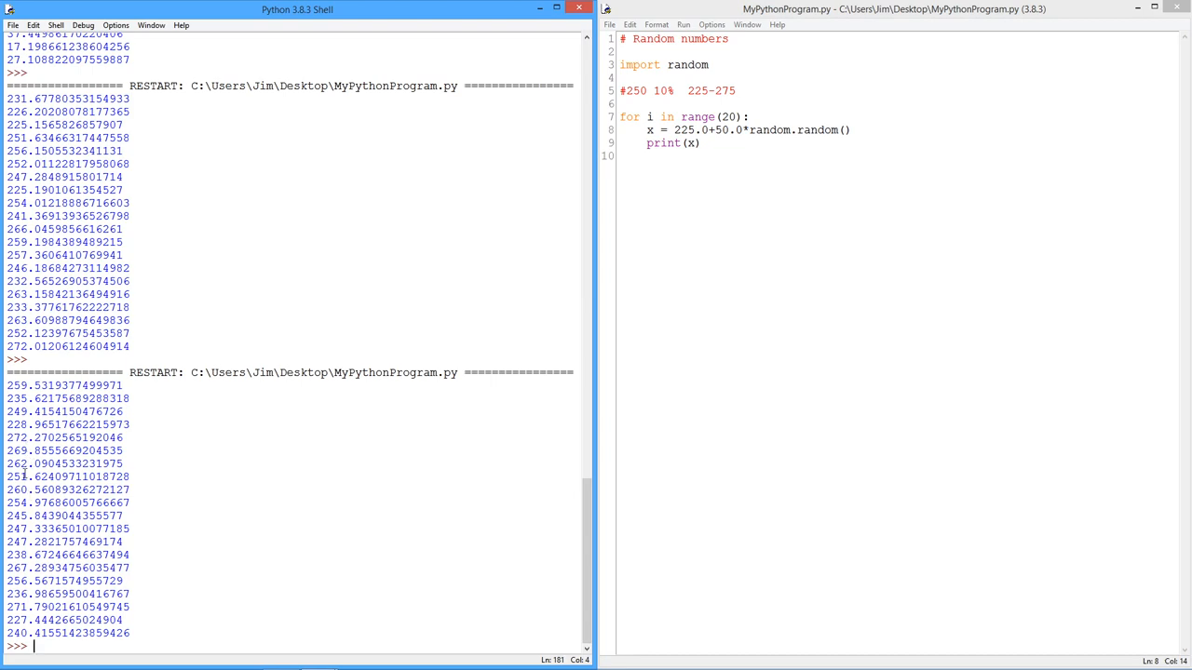
pyautogui.moveTo(158, 540)
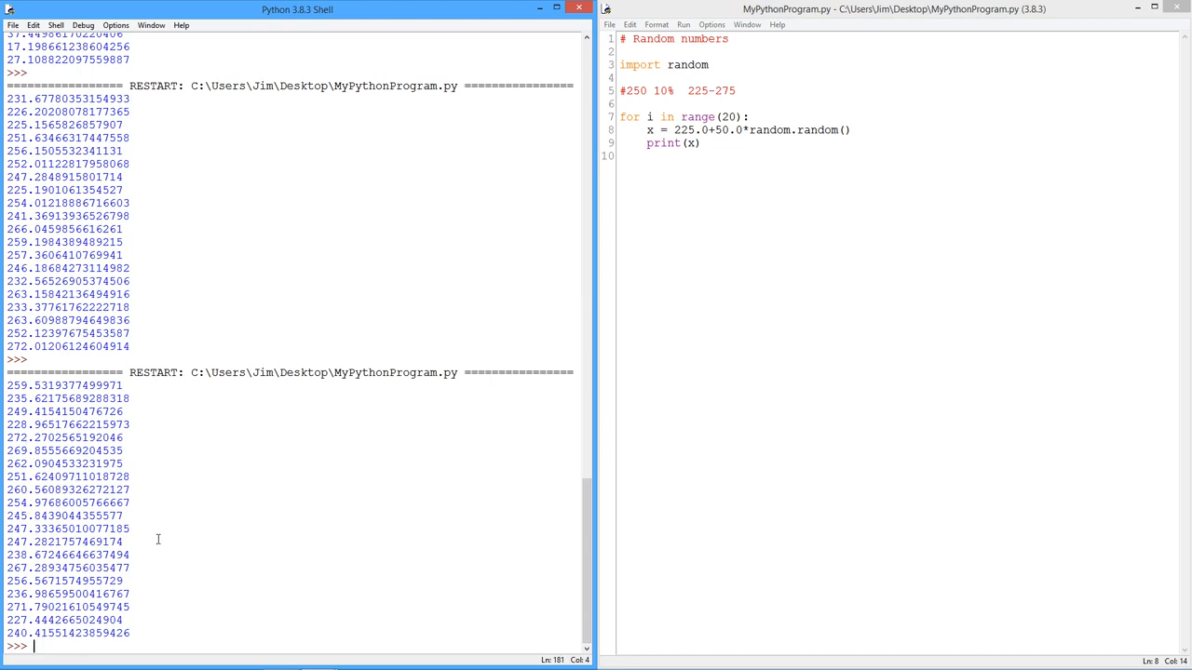
pyautogui.moveTo(478, 417)
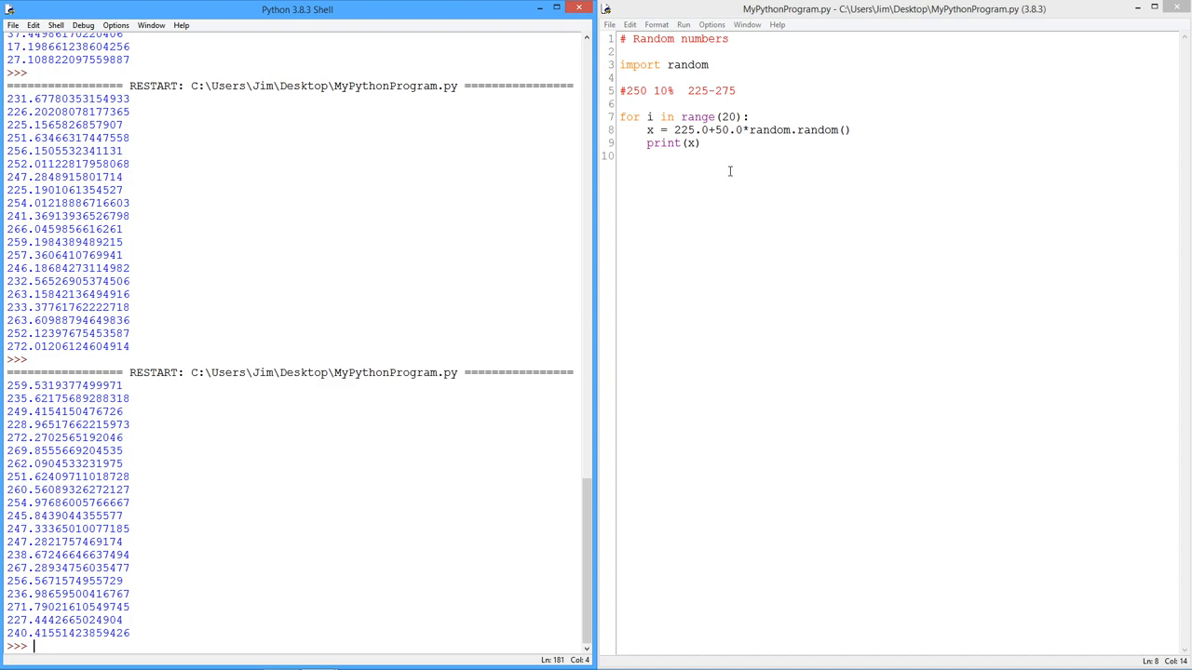
pyautogui.moveTo(719, 154)
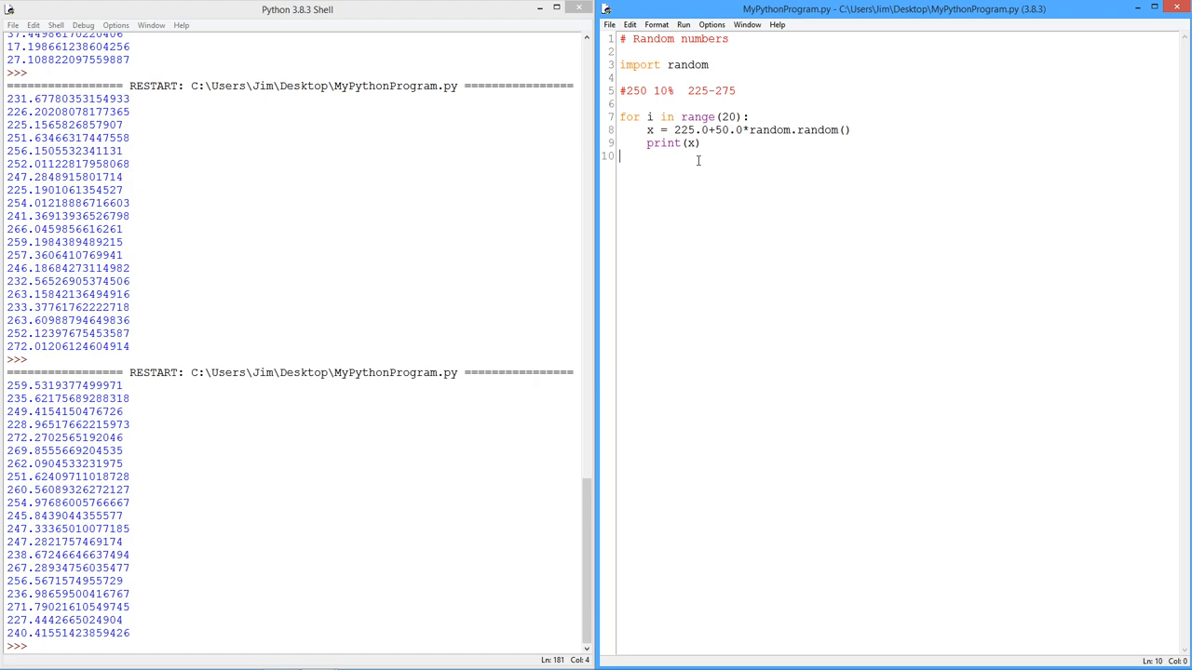
pyautogui.moveTo(671, 172)
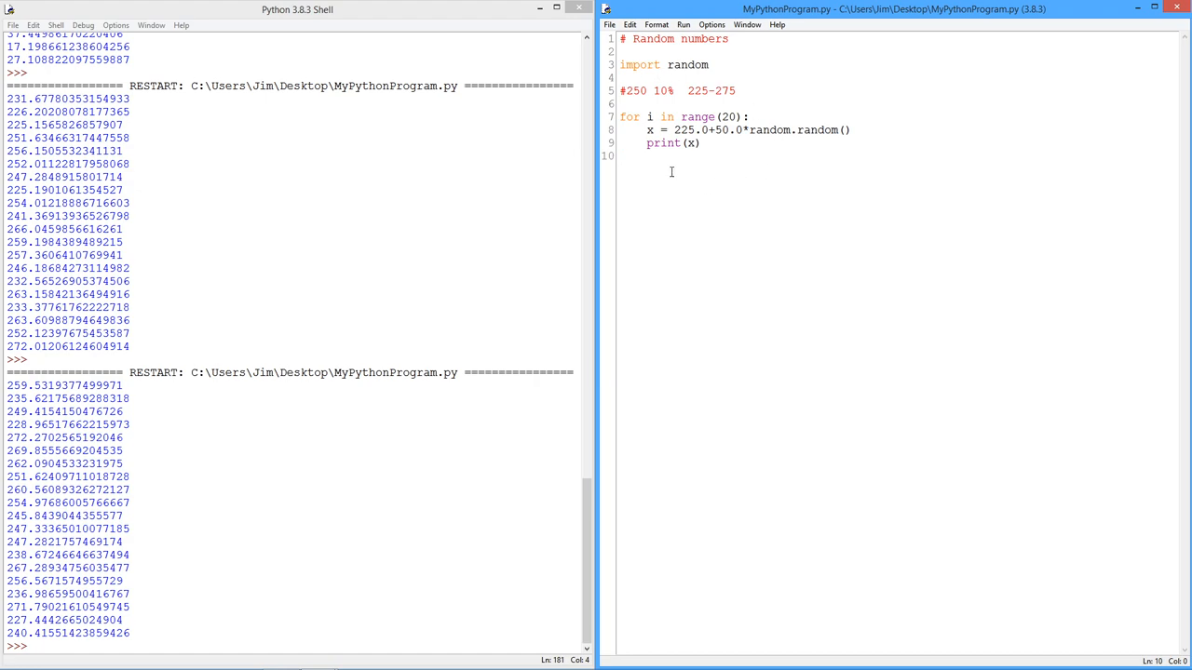
pyautogui.click(623, 155)
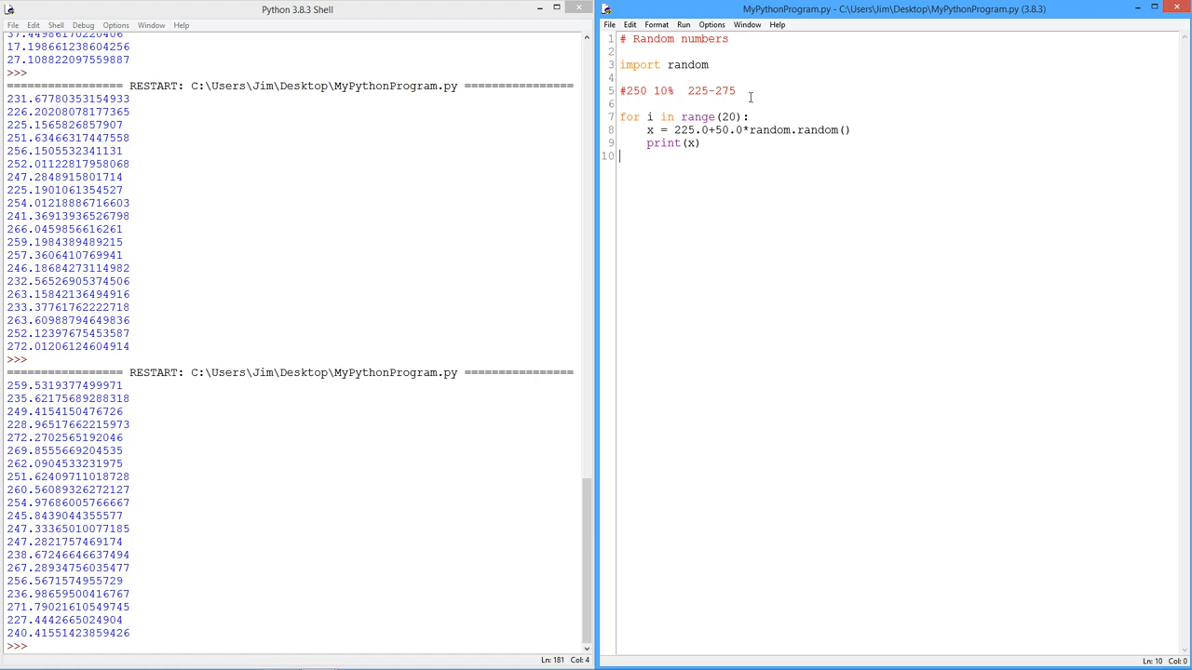
pyautogui.moveTo(793, 192)
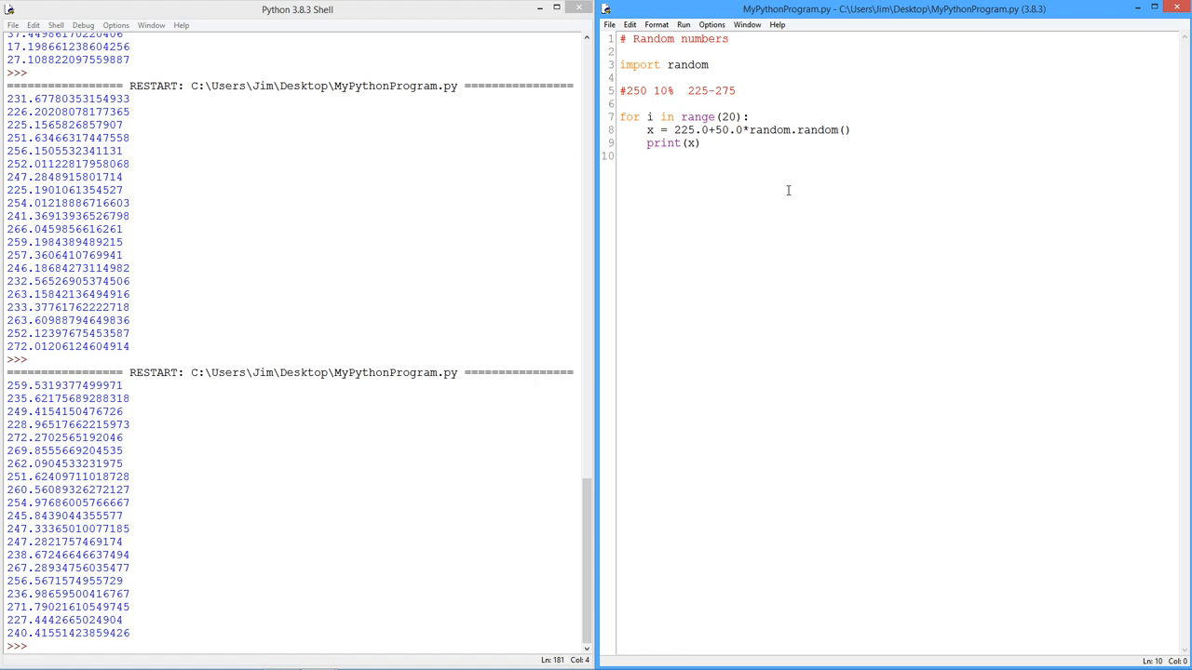
pyautogui.click(620, 155)
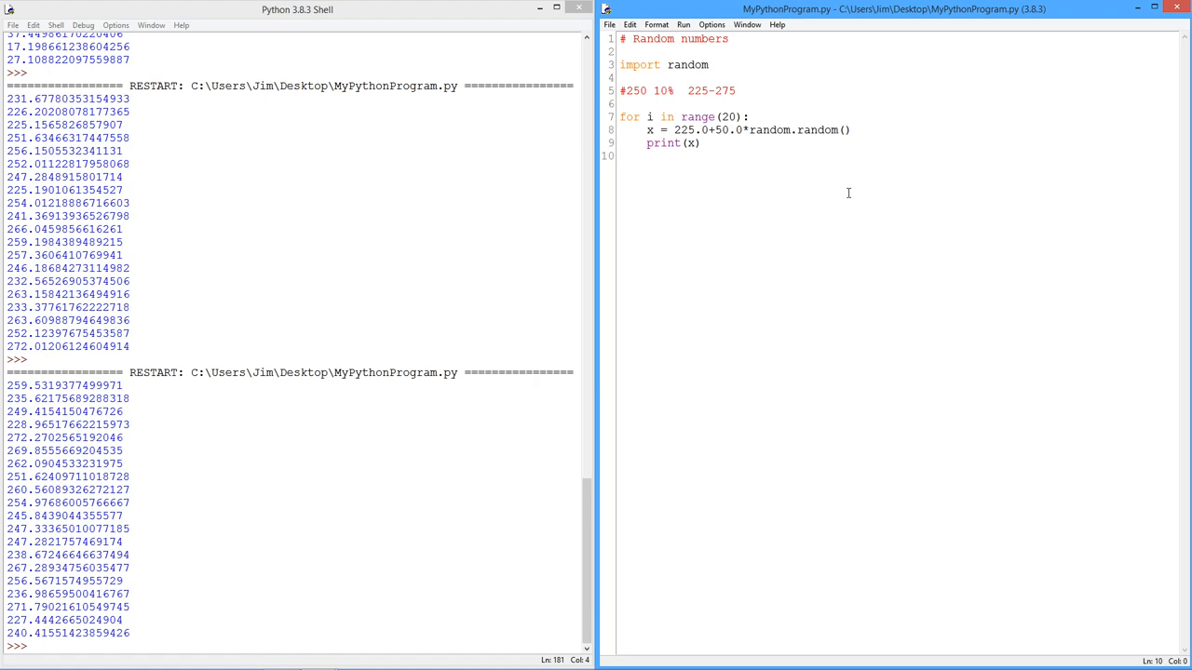
pyautogui.click(622, 156)
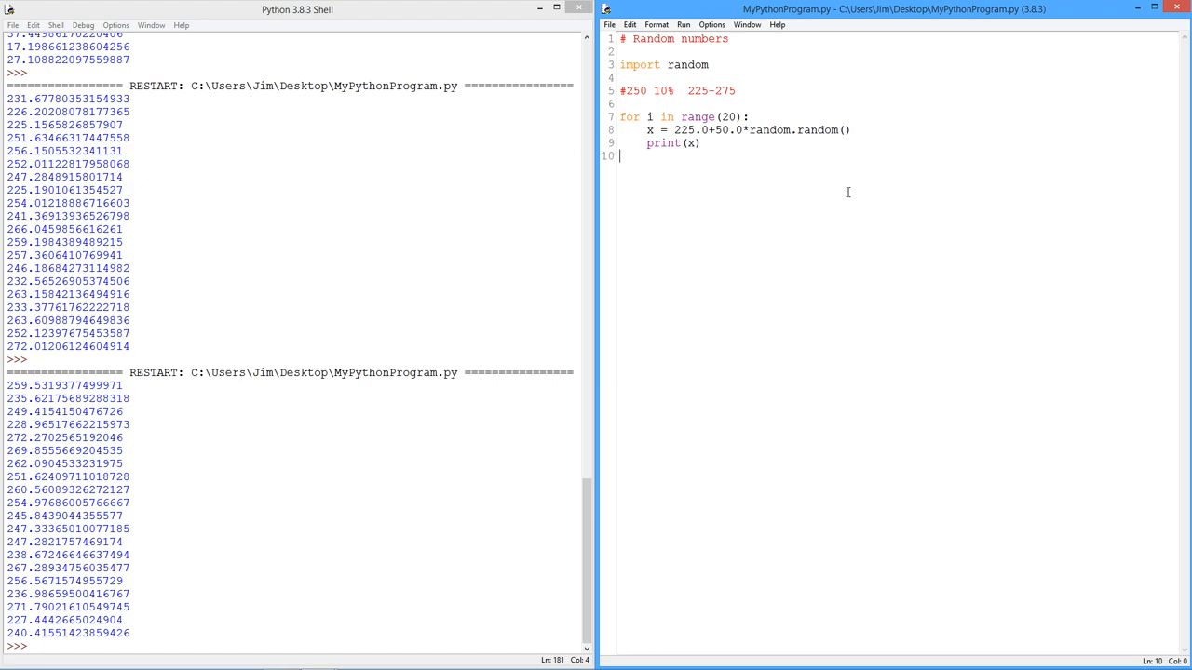
pyautogui.moveTo(652, 111)
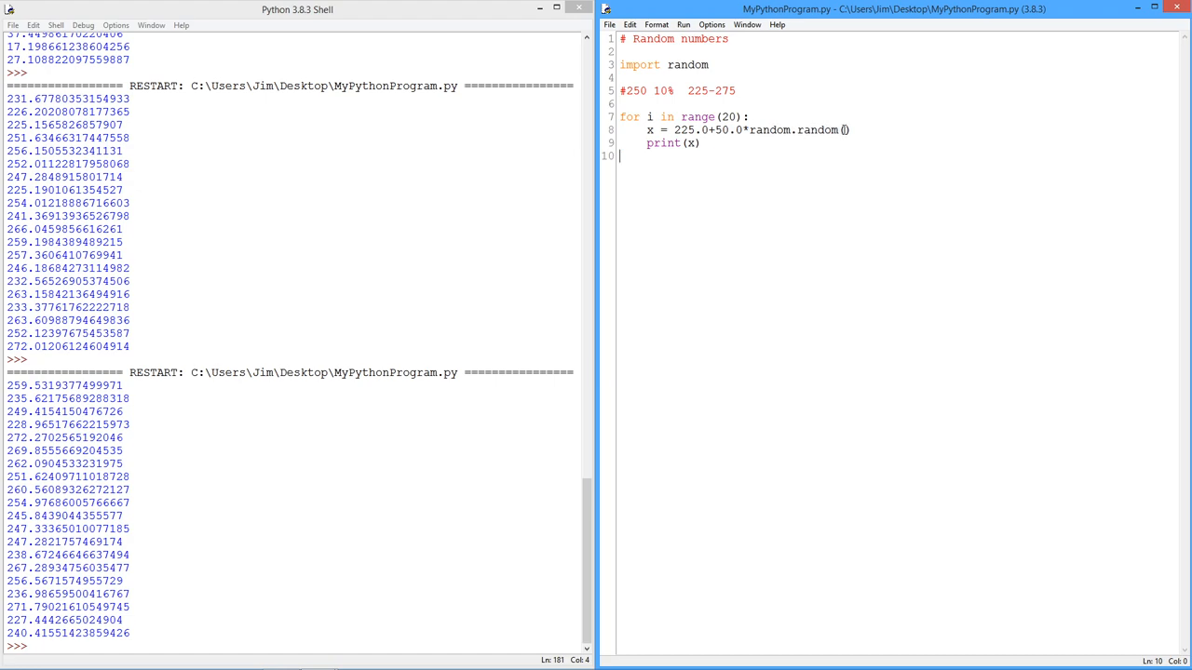
pyautogui.moveTo(762, 135)
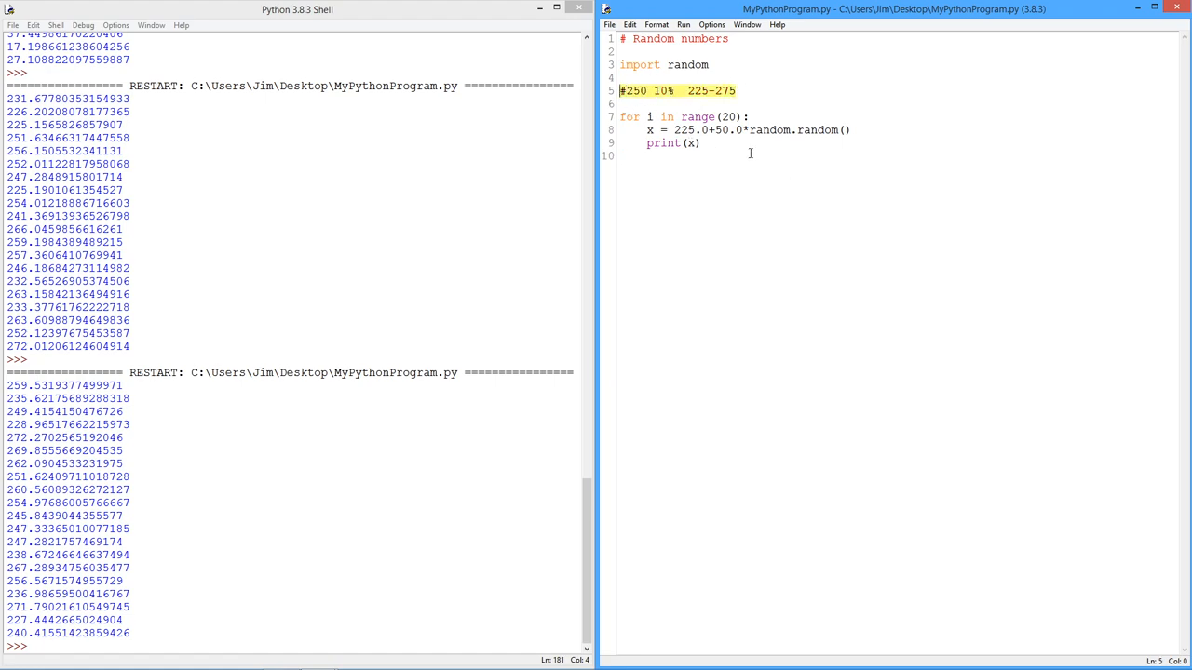
pyautogui.click(701, 143)
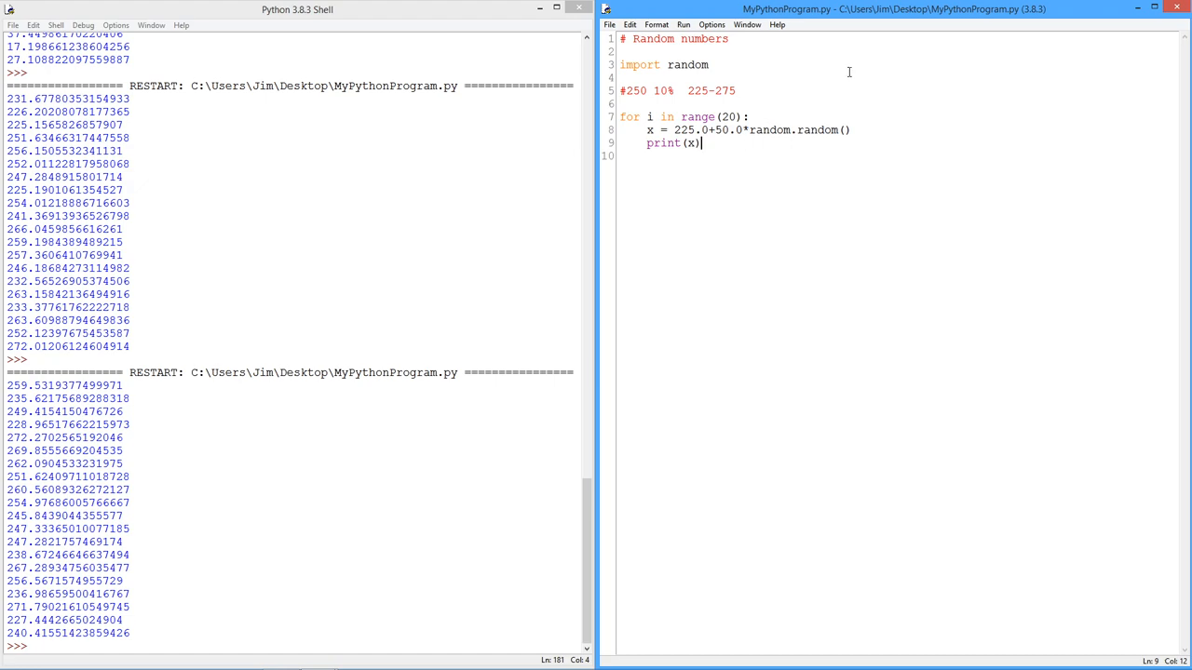
pyautogui.moveTo(713, 162)
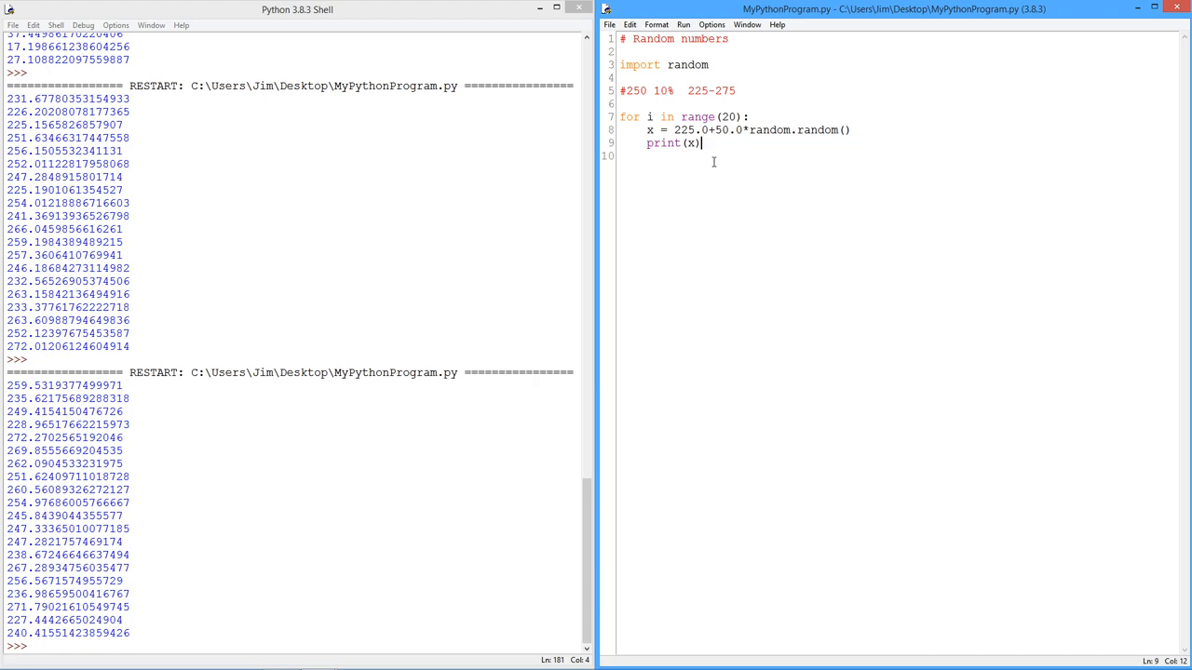